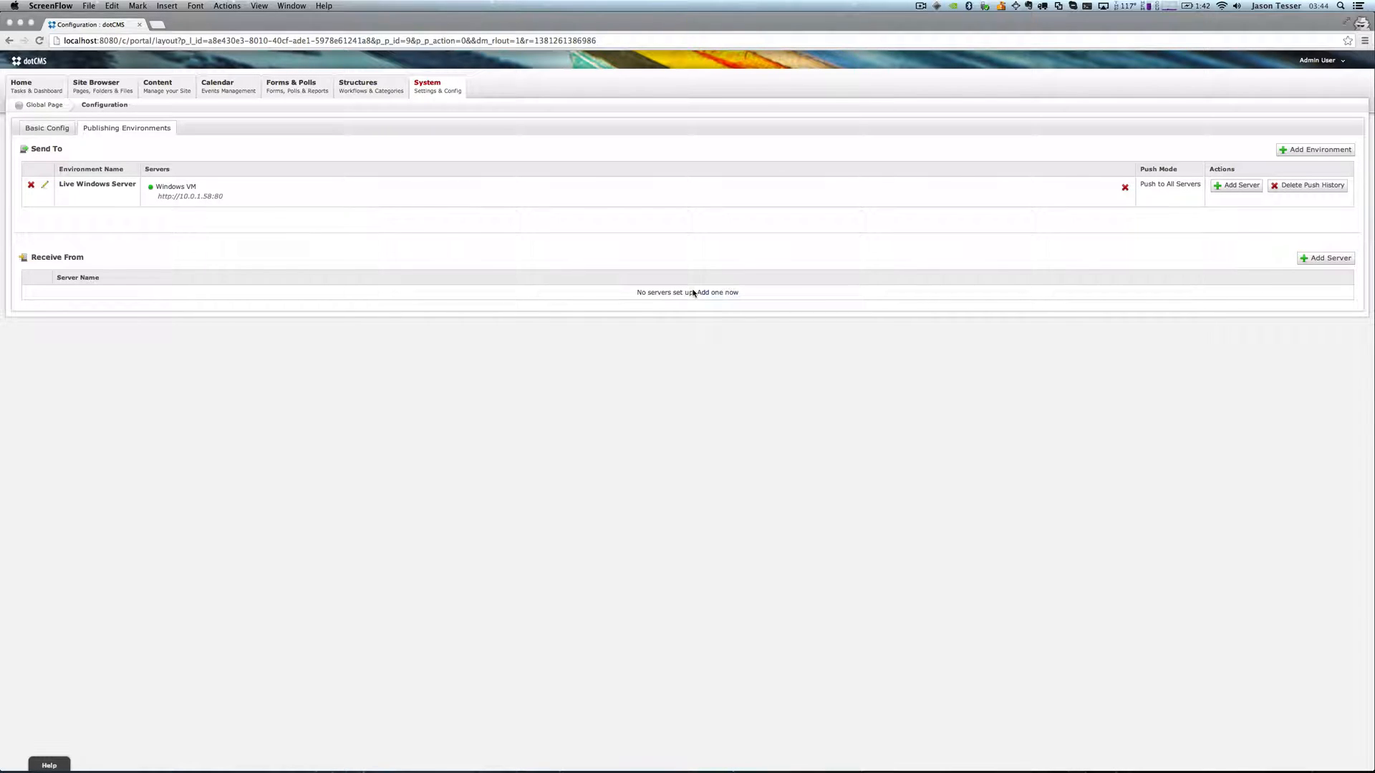
mouse_move(462, 238)
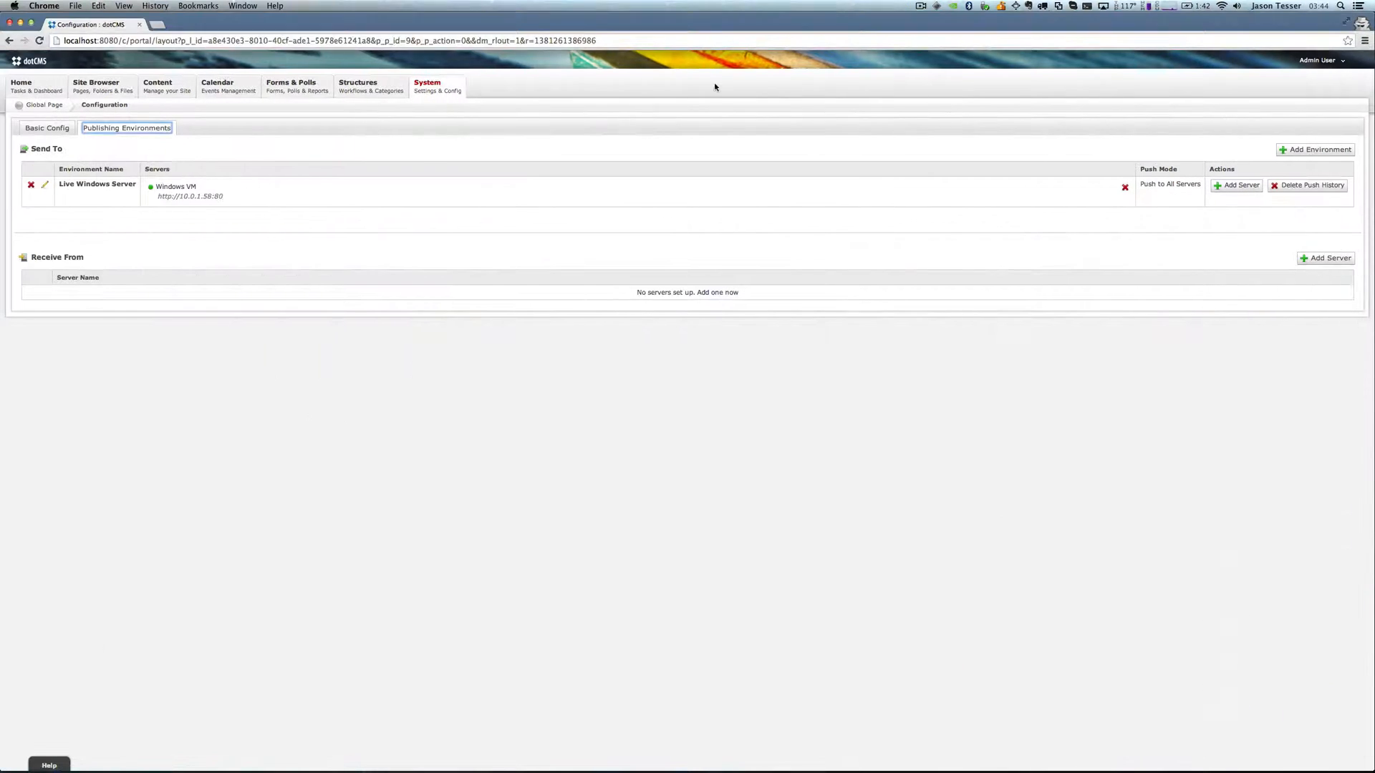
mouse_move(530, 252)
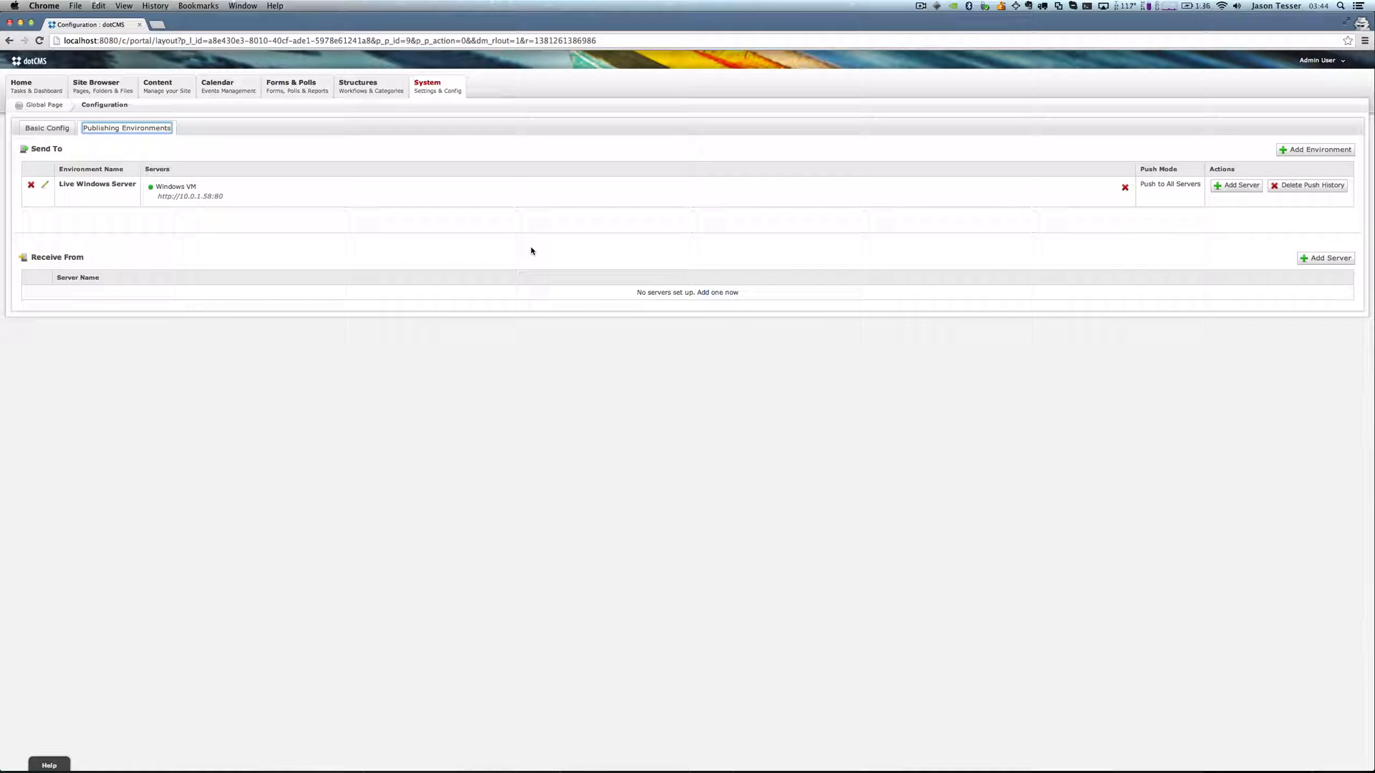
mouse_move(306, 162)
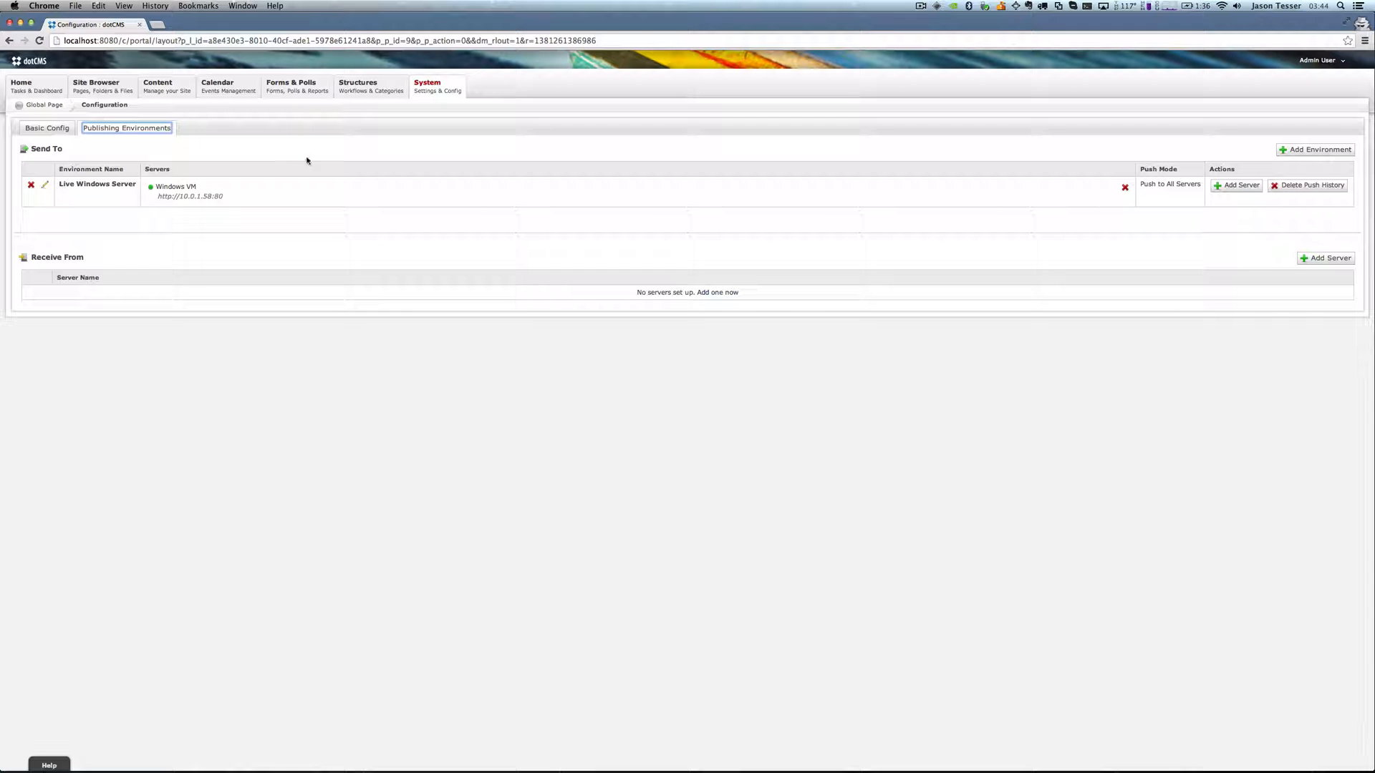
Bring up Content Search and start adding new content to list the available content types
left_click(158, 84)
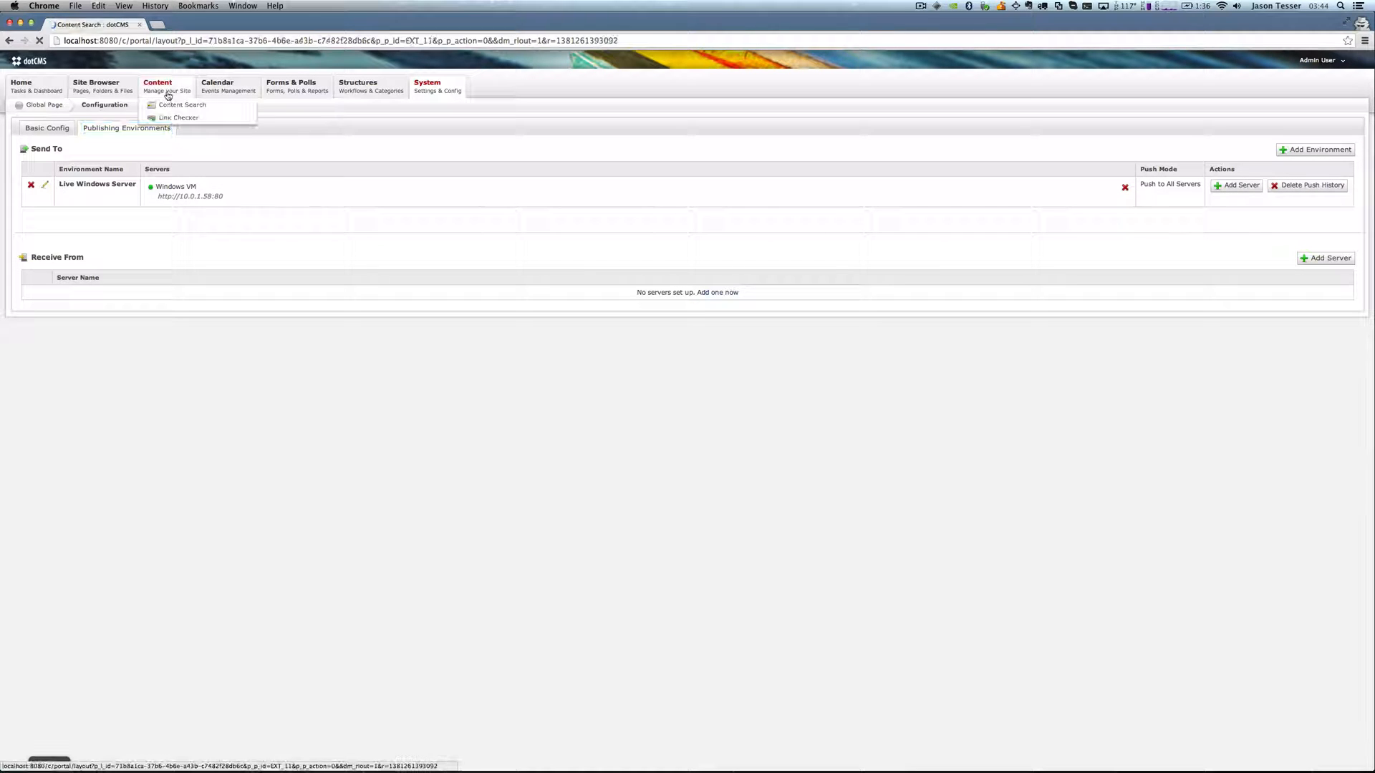
left_click(182, 105)
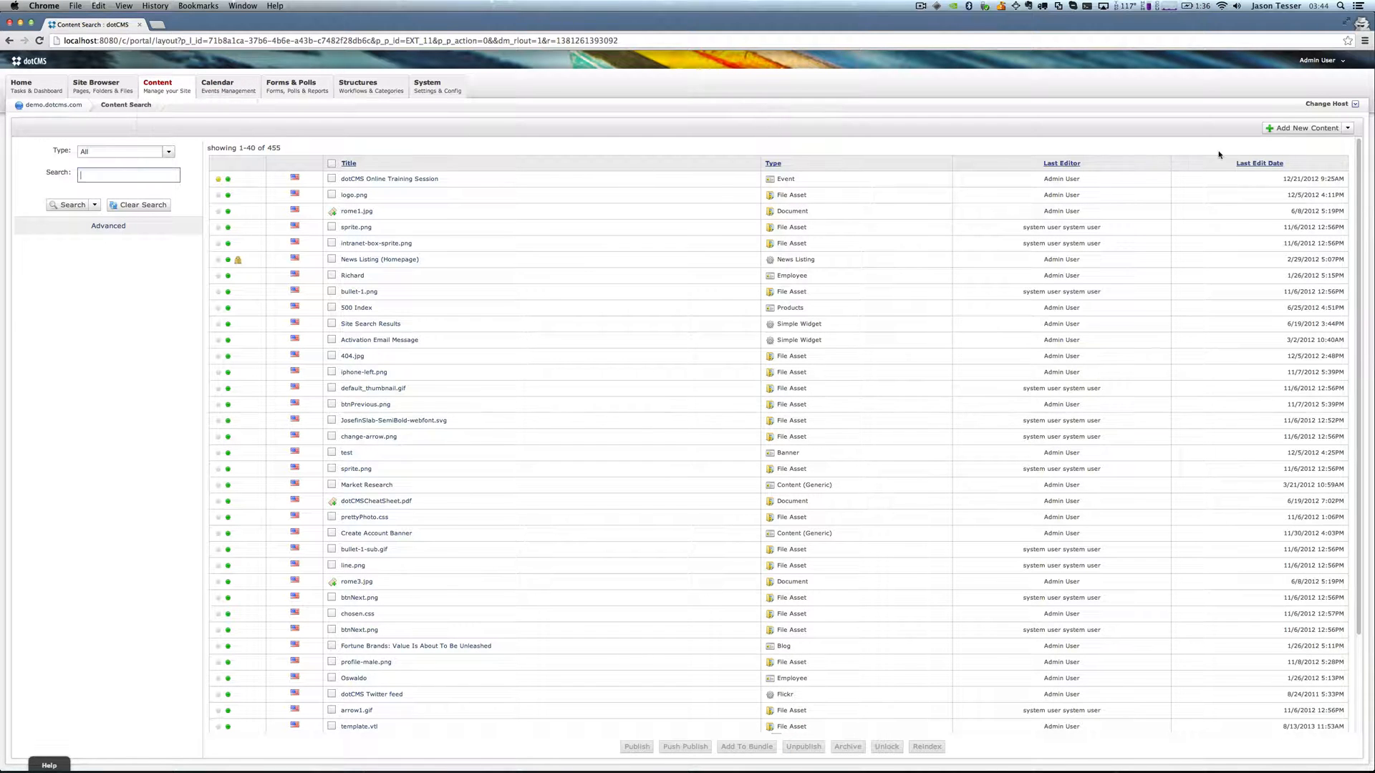
left_click(1306, 127)
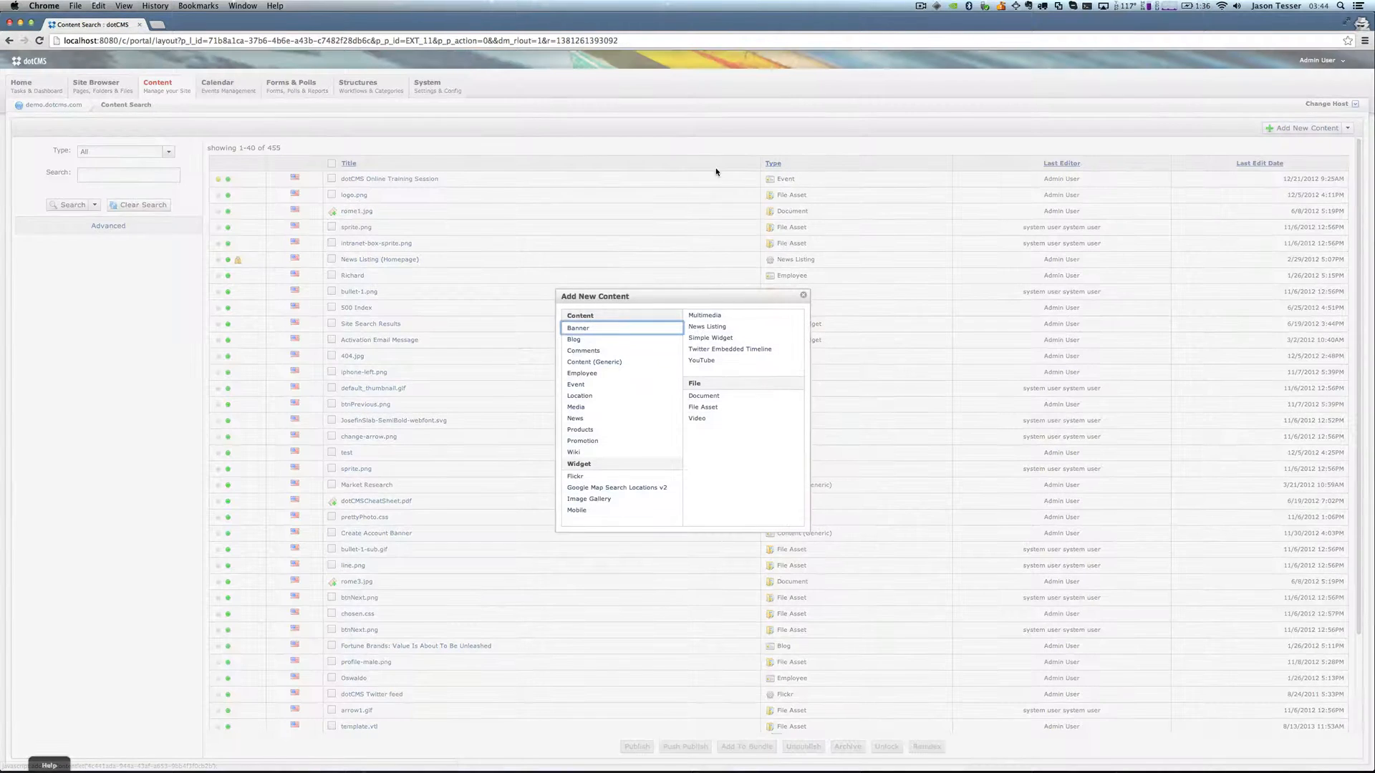
mouse_move(606, 428)
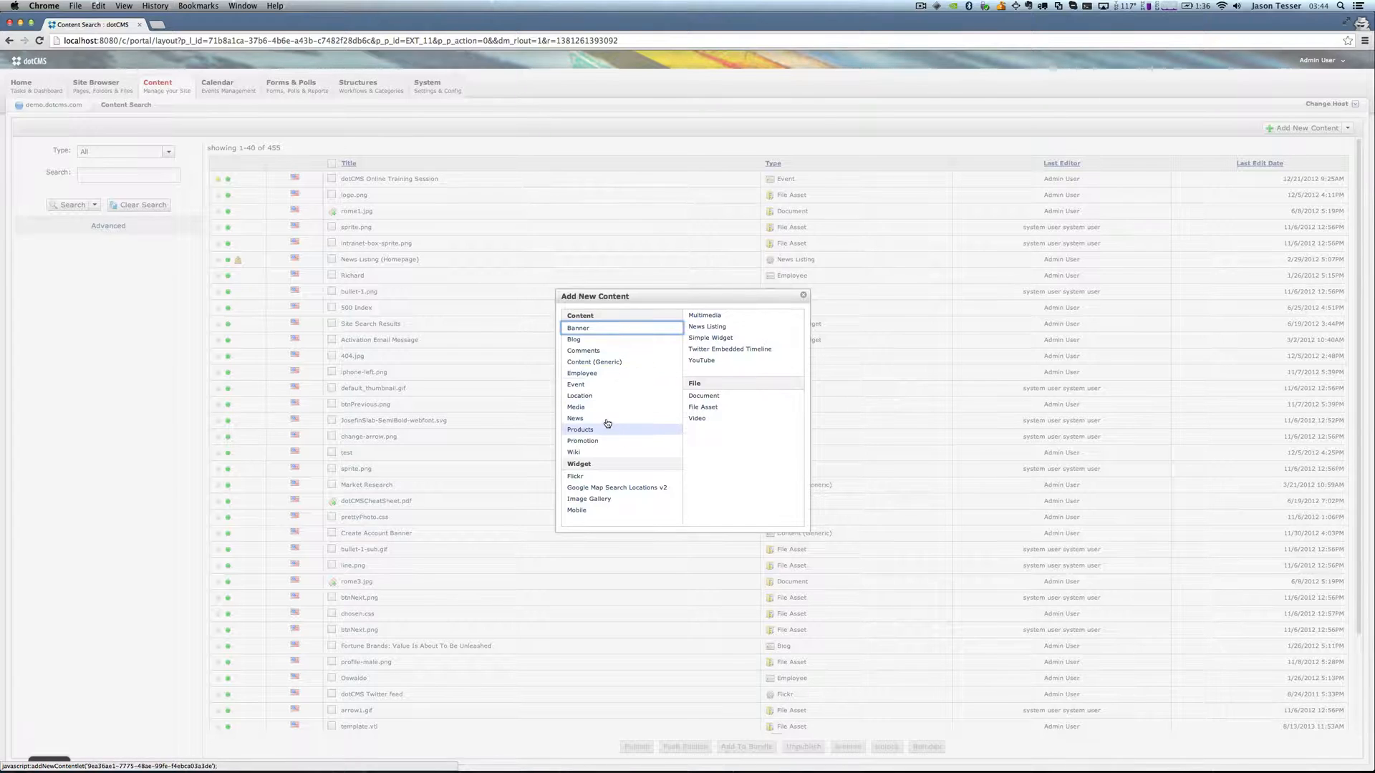
Create a Content (Generic) item titled 'My Content for Push' with body 'The Body of the Content' and save/publish it
left_click(593, 361)
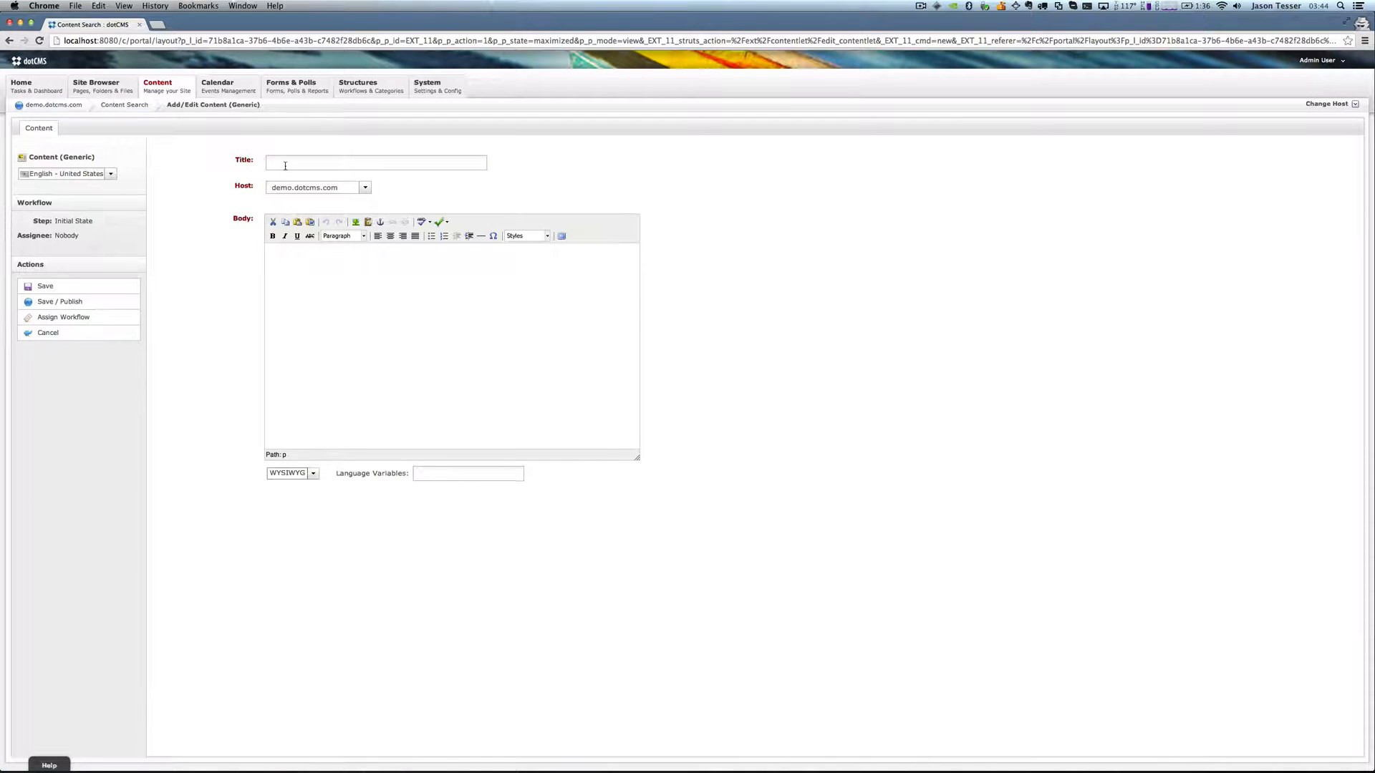
type("My")
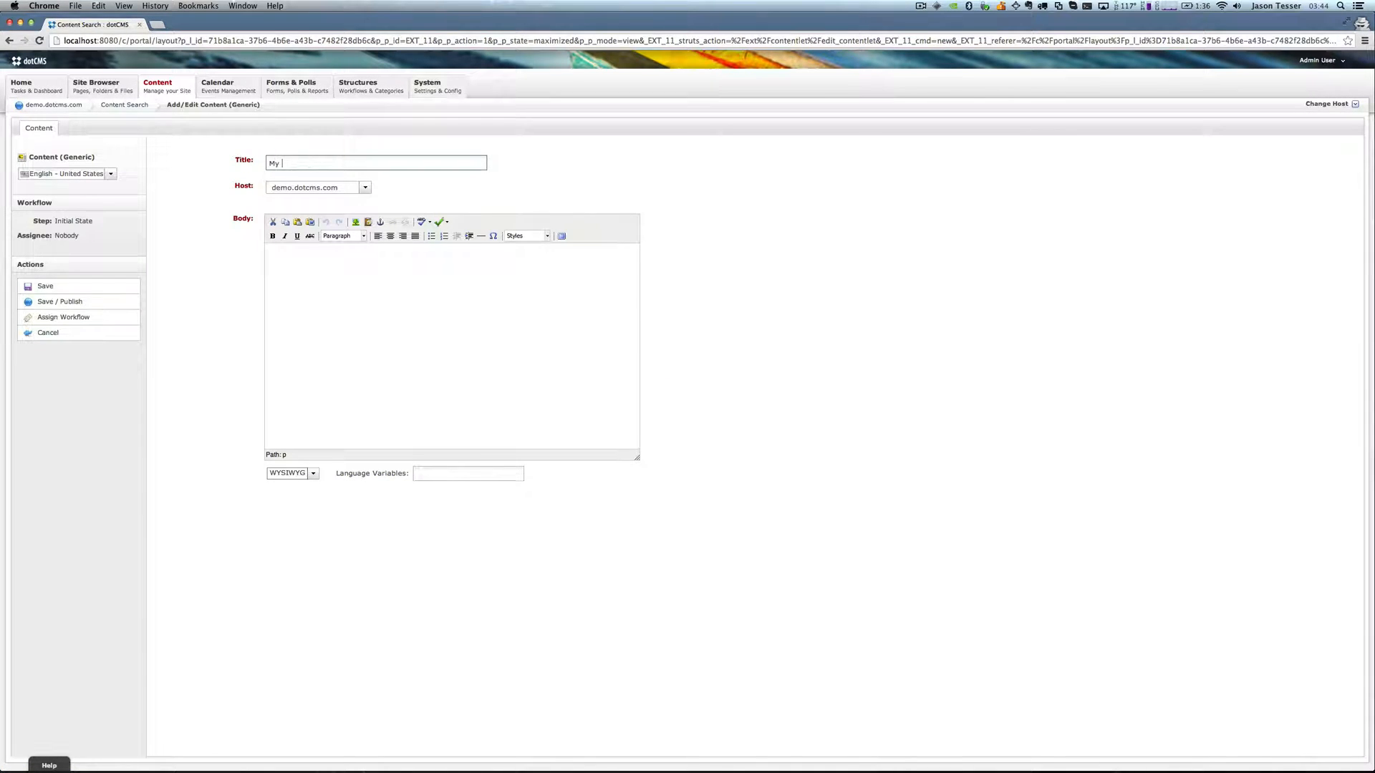
type("COntent")
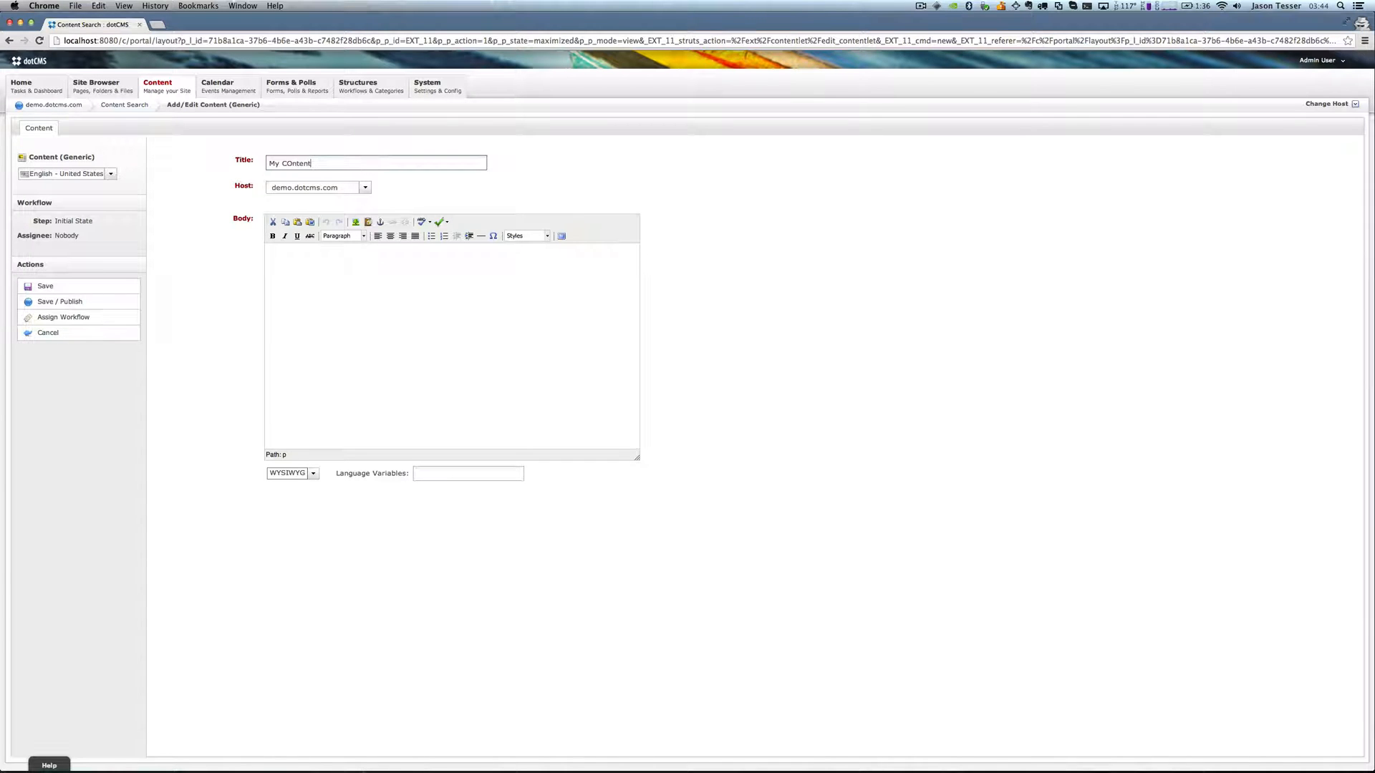
type("for")
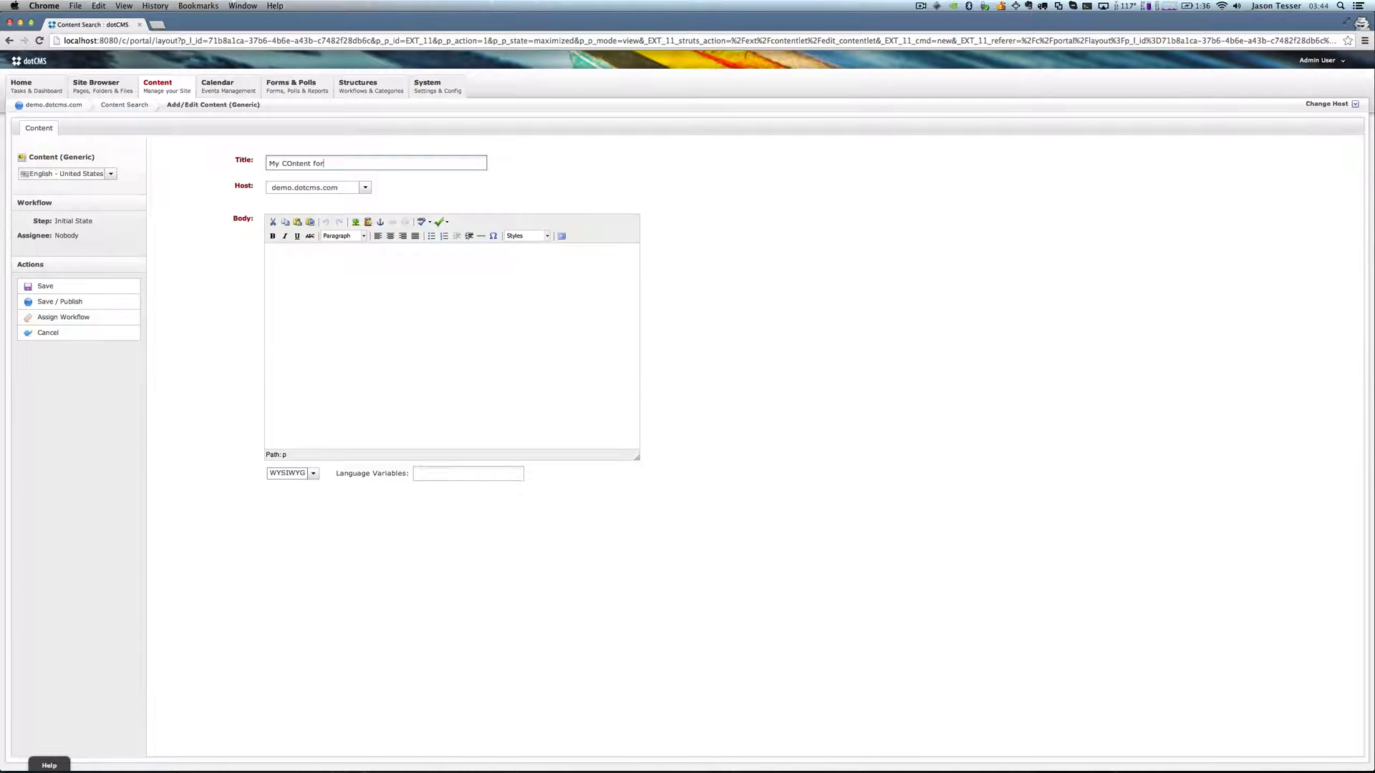
type("Push")
left_click(451, 346)
type("My")
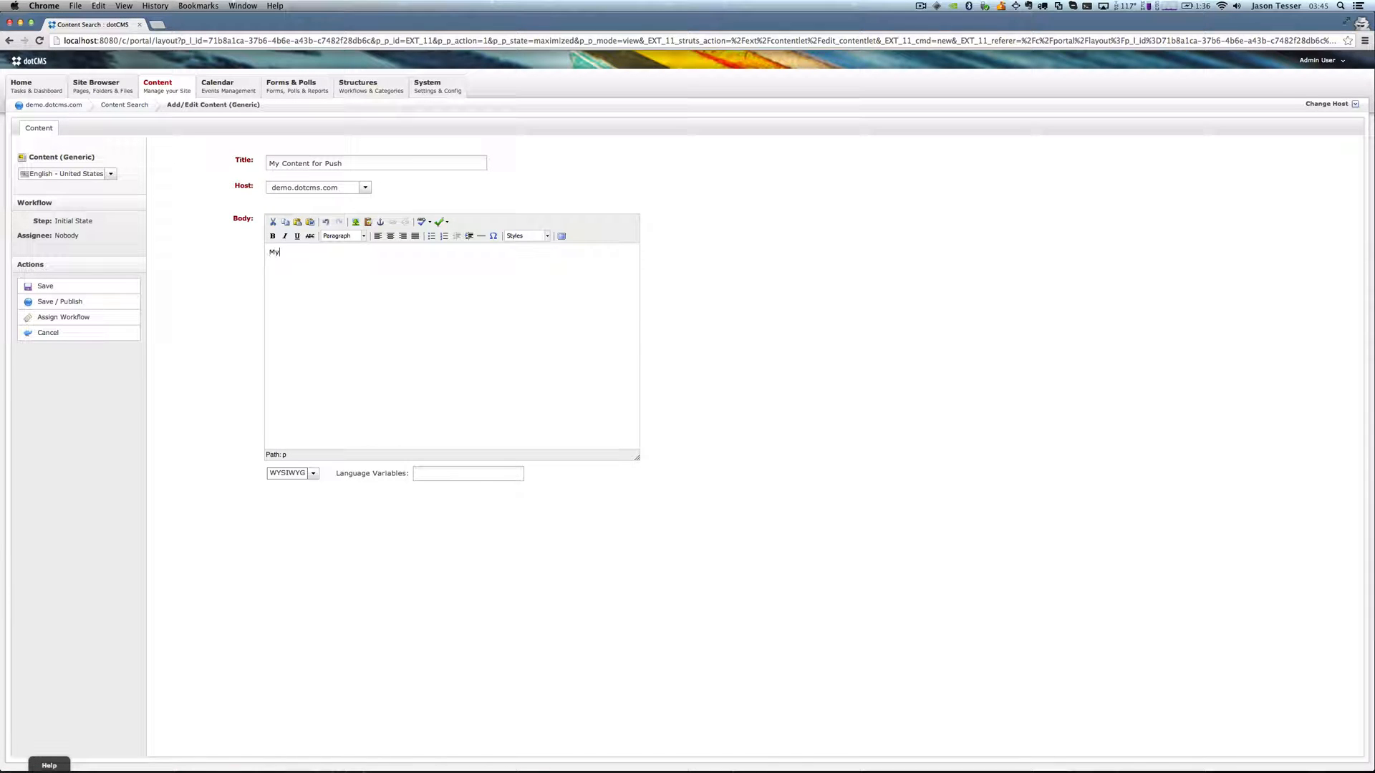
type("Body")
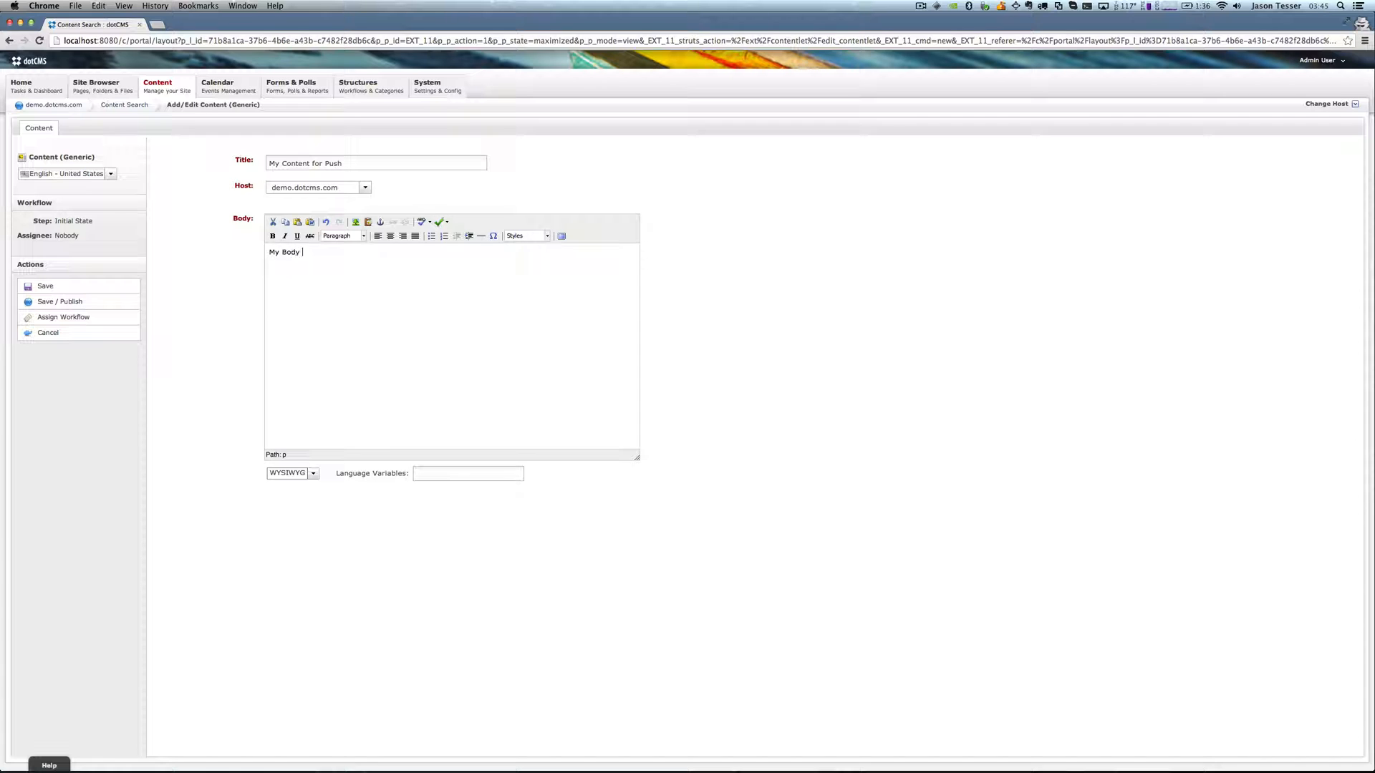
type("of th")
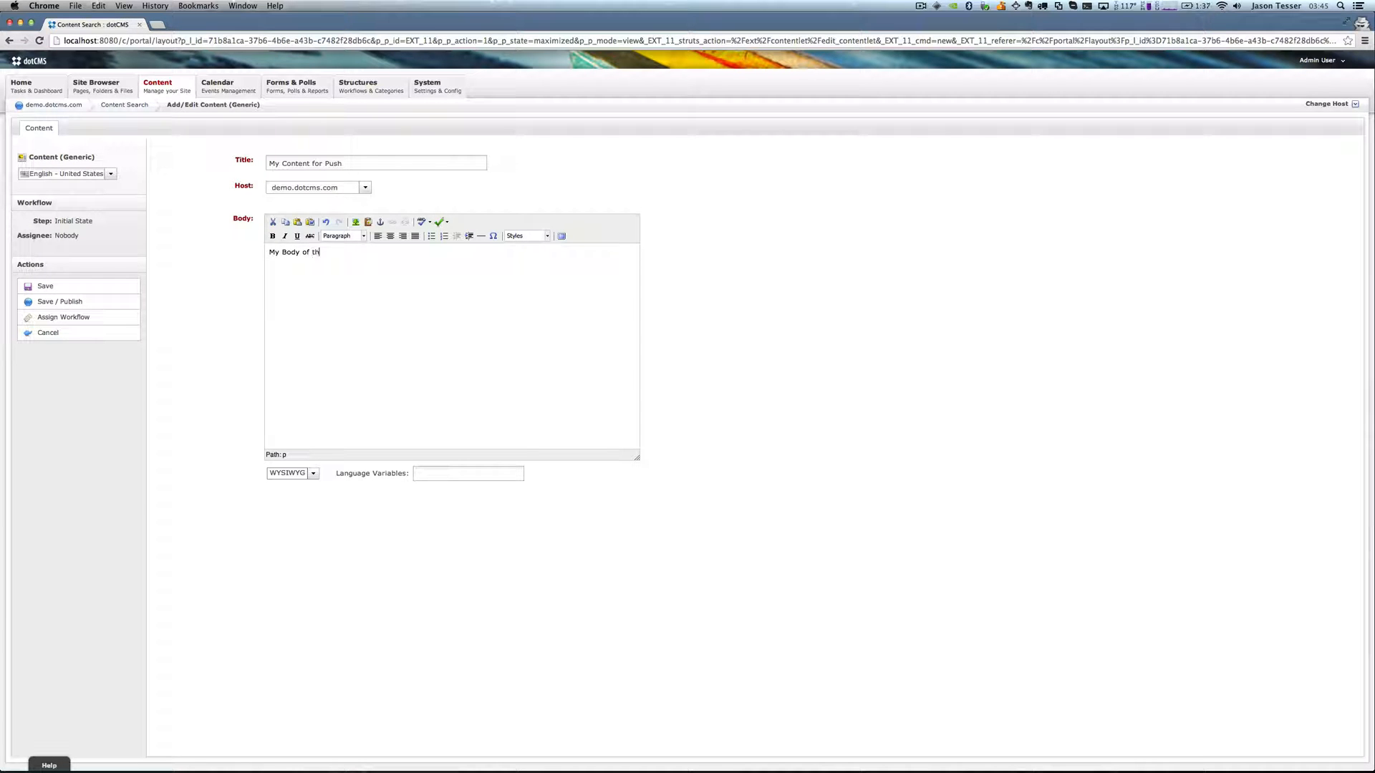
type("e Content")
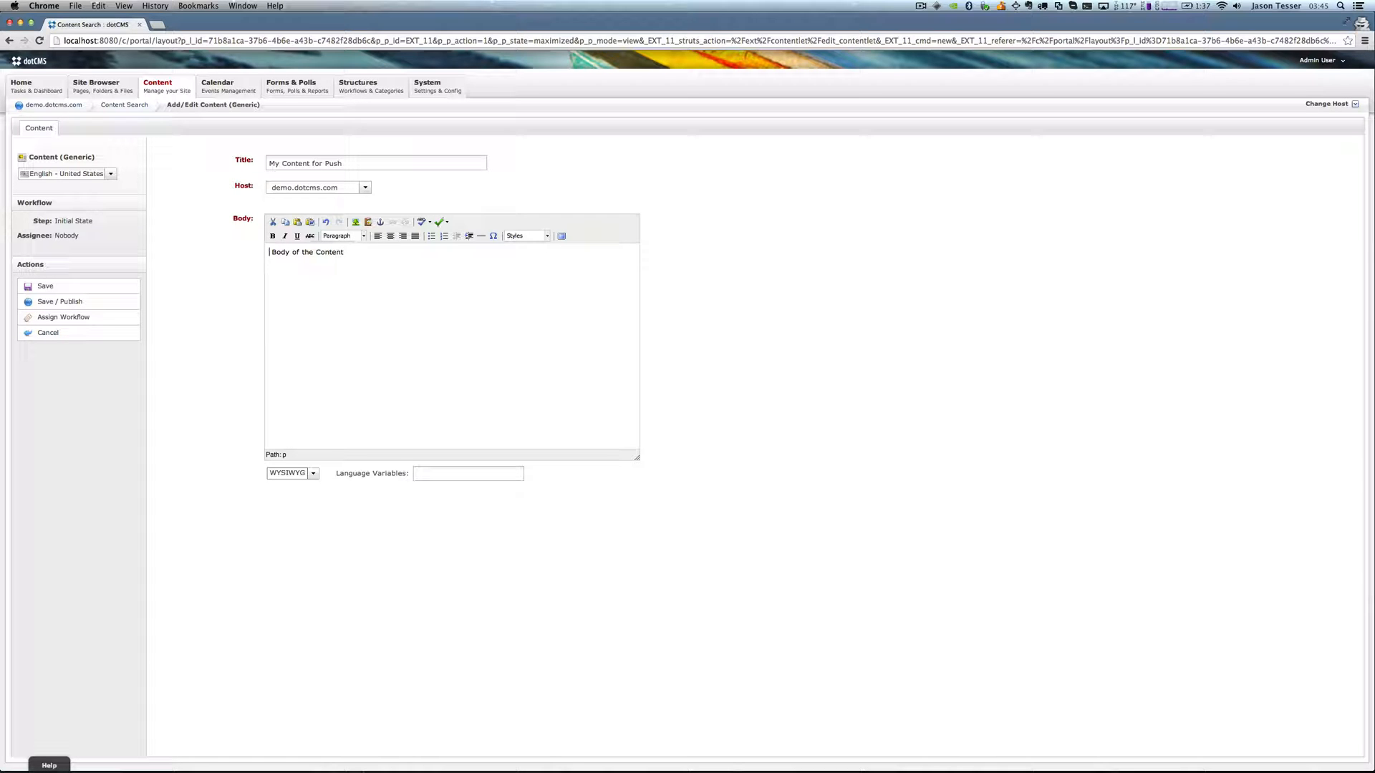
type("The")
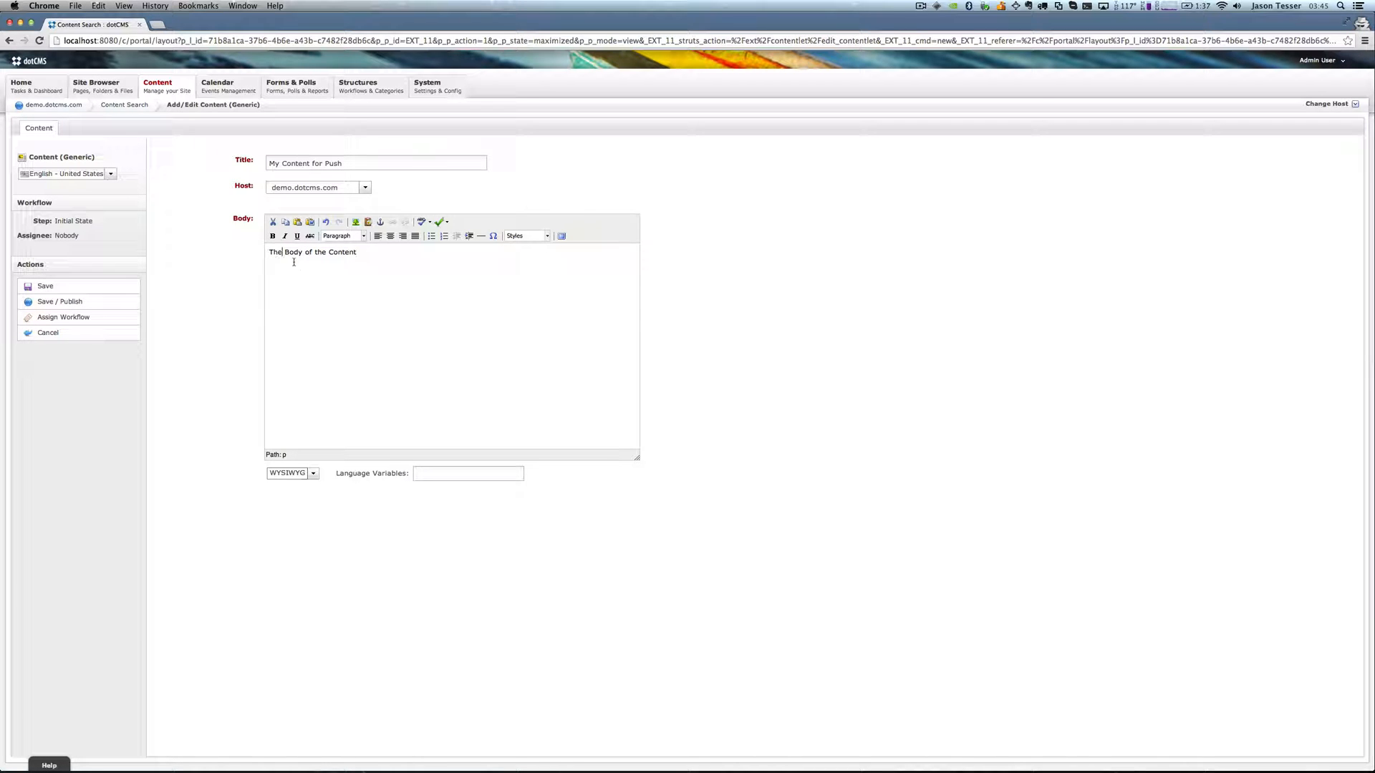
left_click(45, 287)
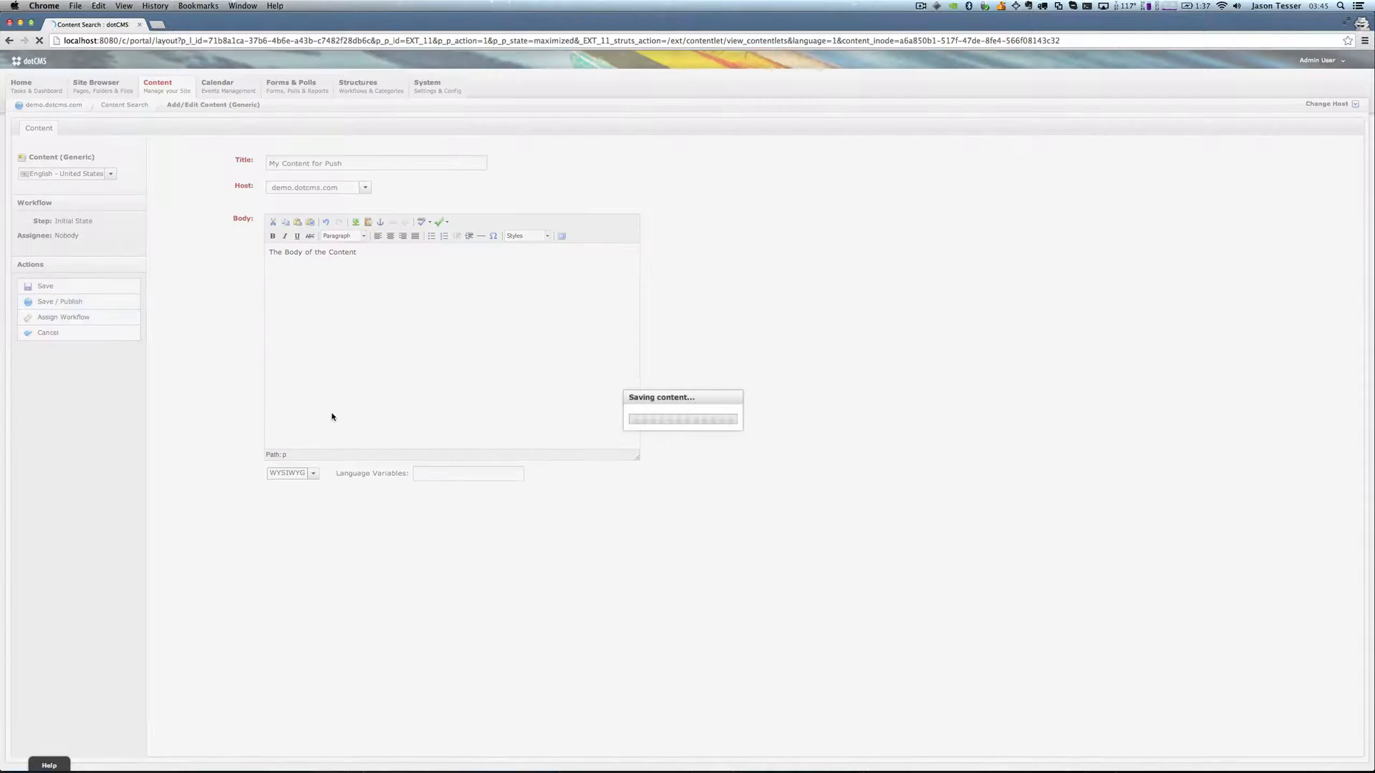
left_click(44, 286)
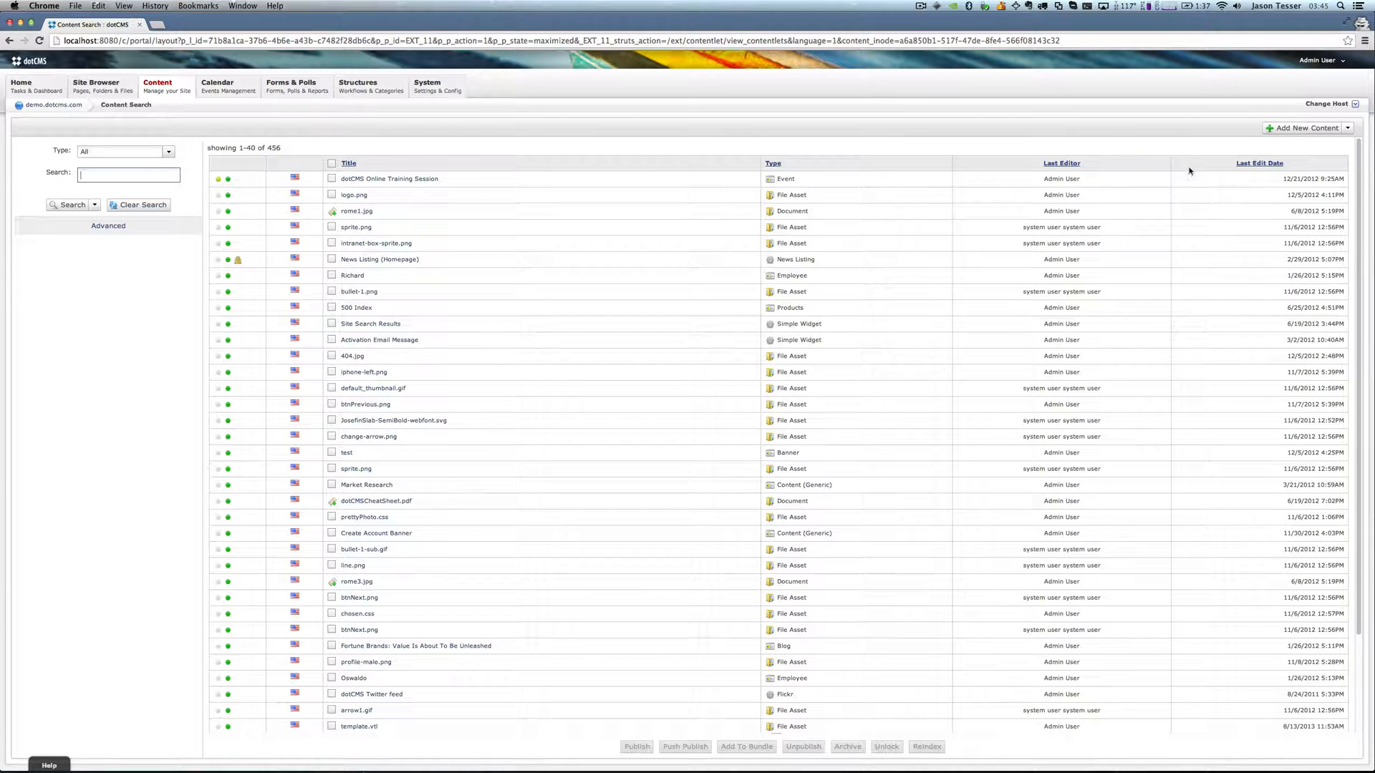
Sort the sender's Content Search newest Last Edit Date first
left_click(1259, 163)
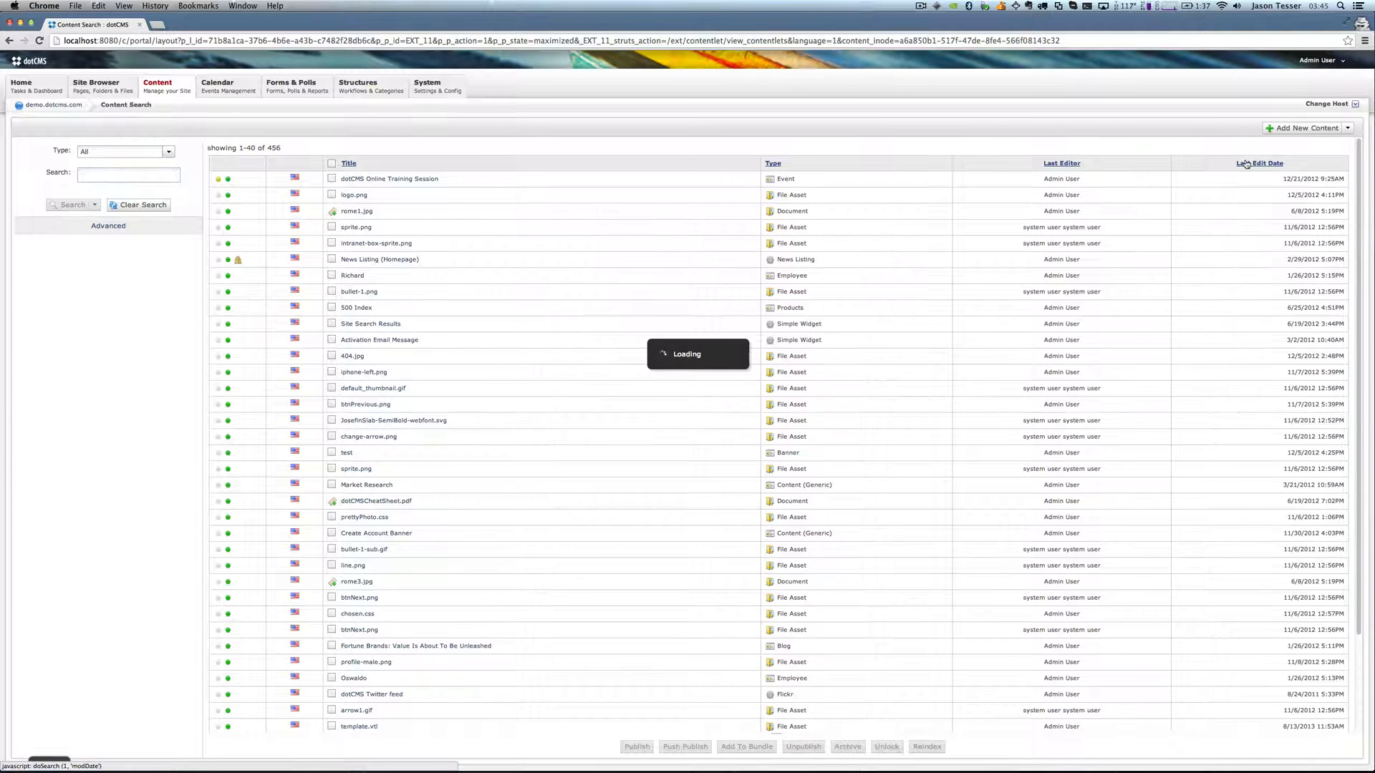
left_click(1270, 164)
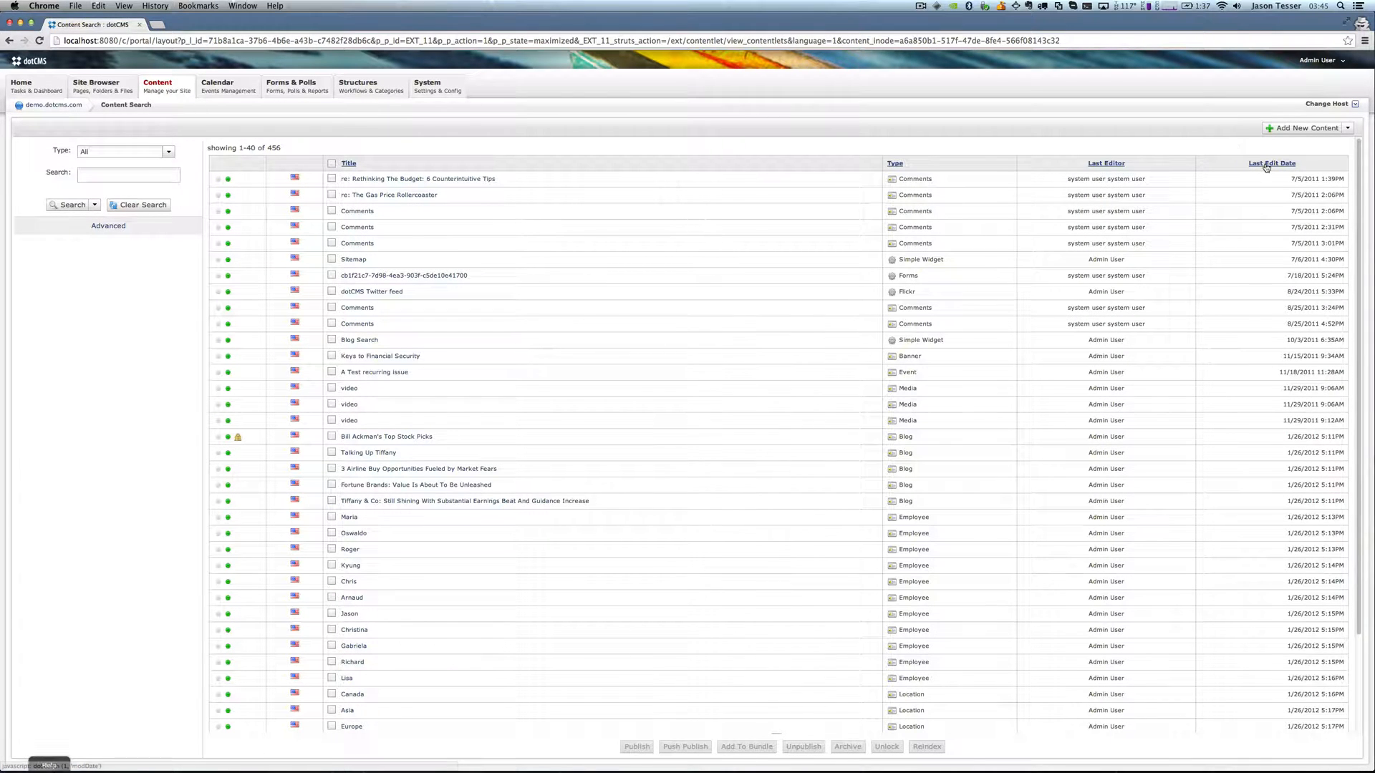
left_click(1269, 164)
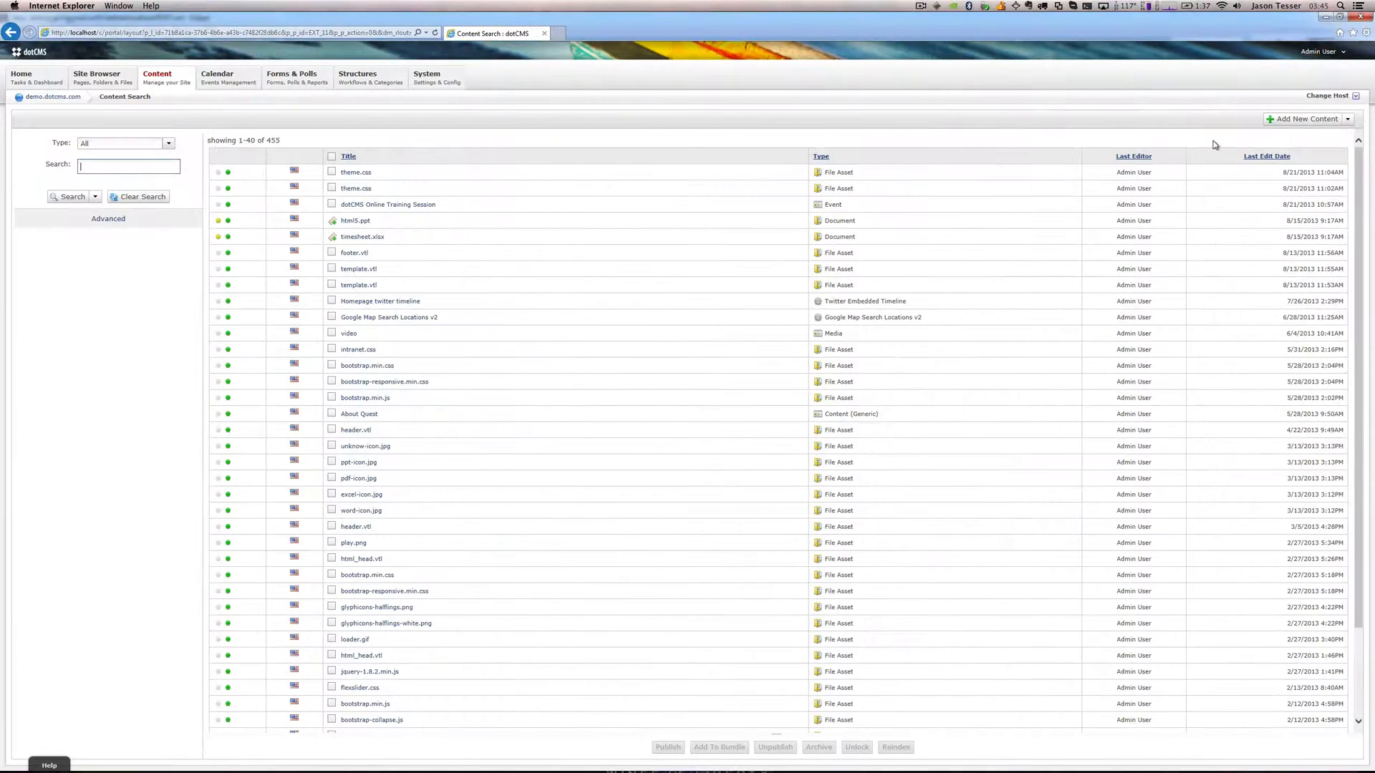
Sort the Windows server's 455-item Content Search newest Last Edit Date first
left_click(1266, 156)
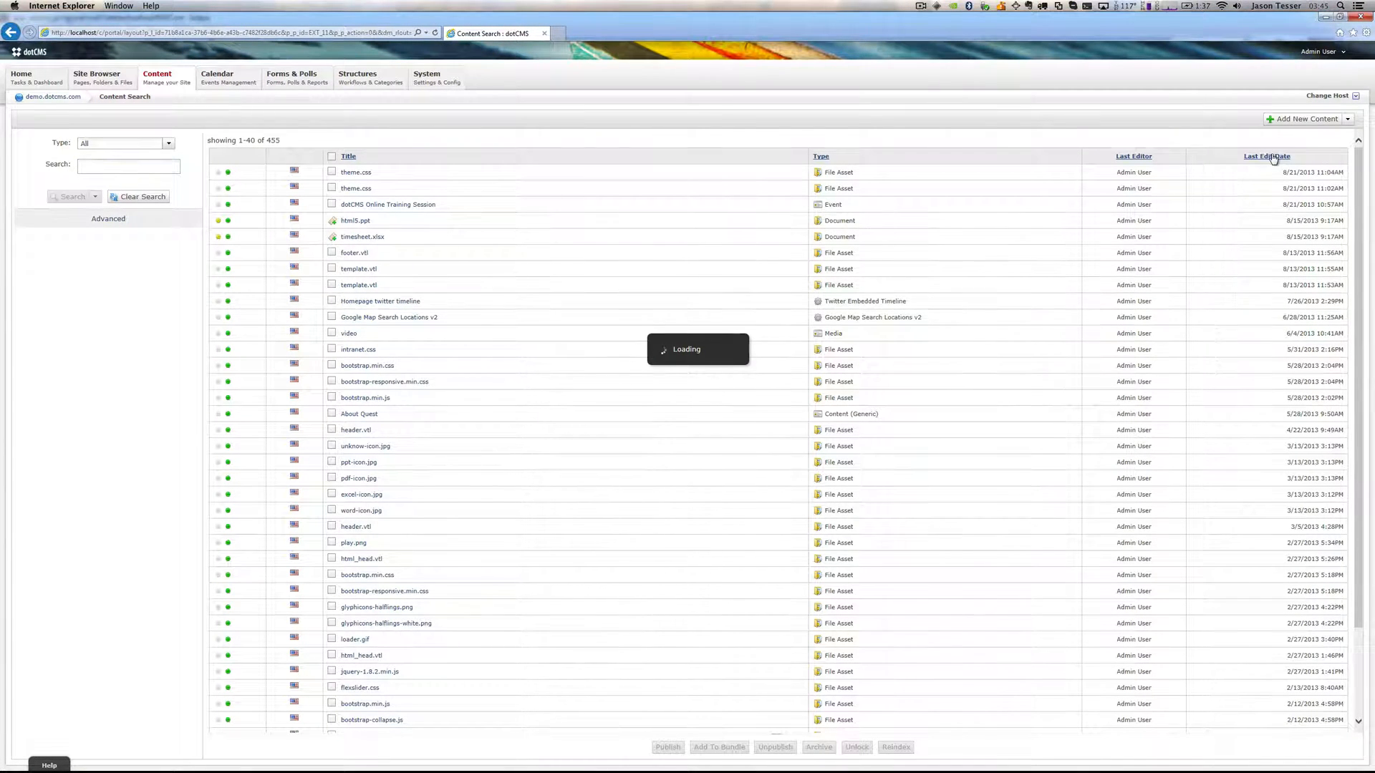
left_click(1266, 156)
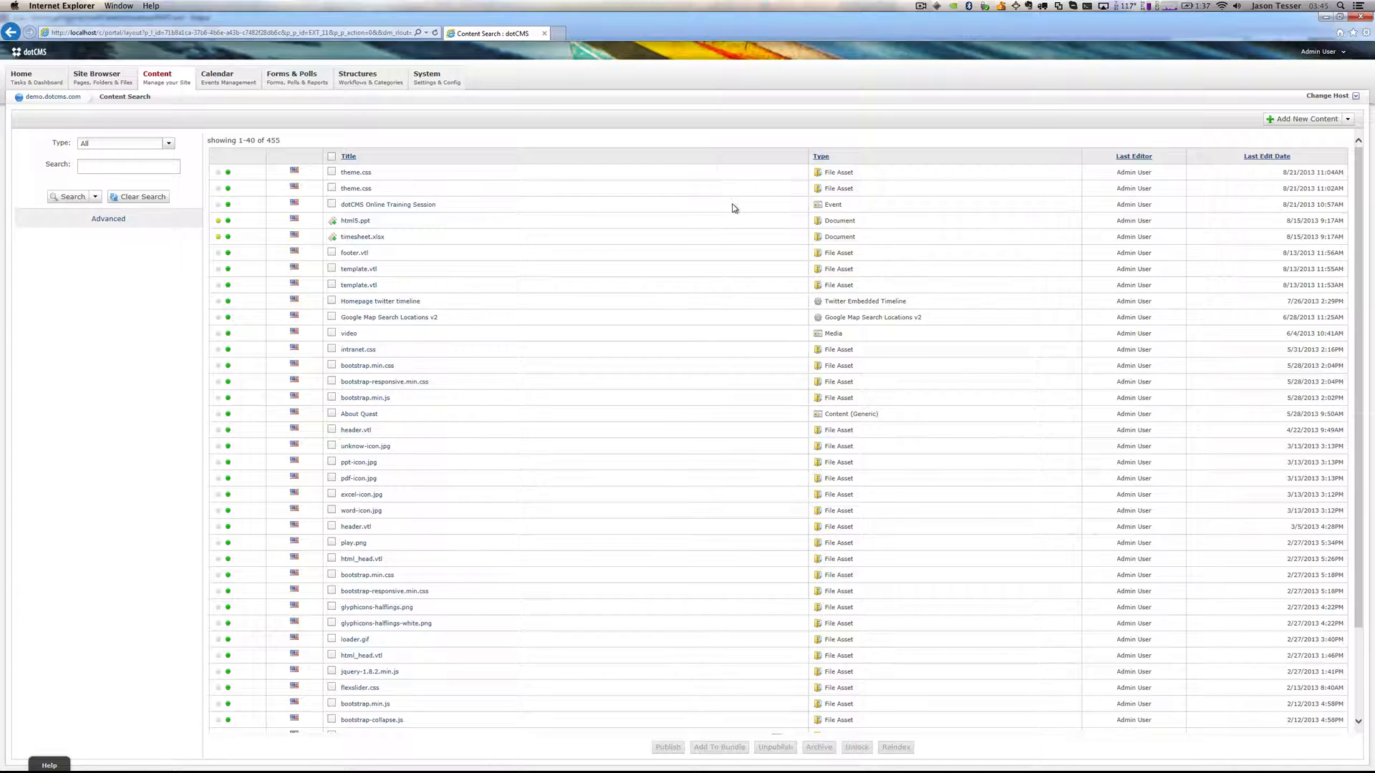
Choose Push Publish from the context menu of 'My Content for Push'
right_click(356, 179)
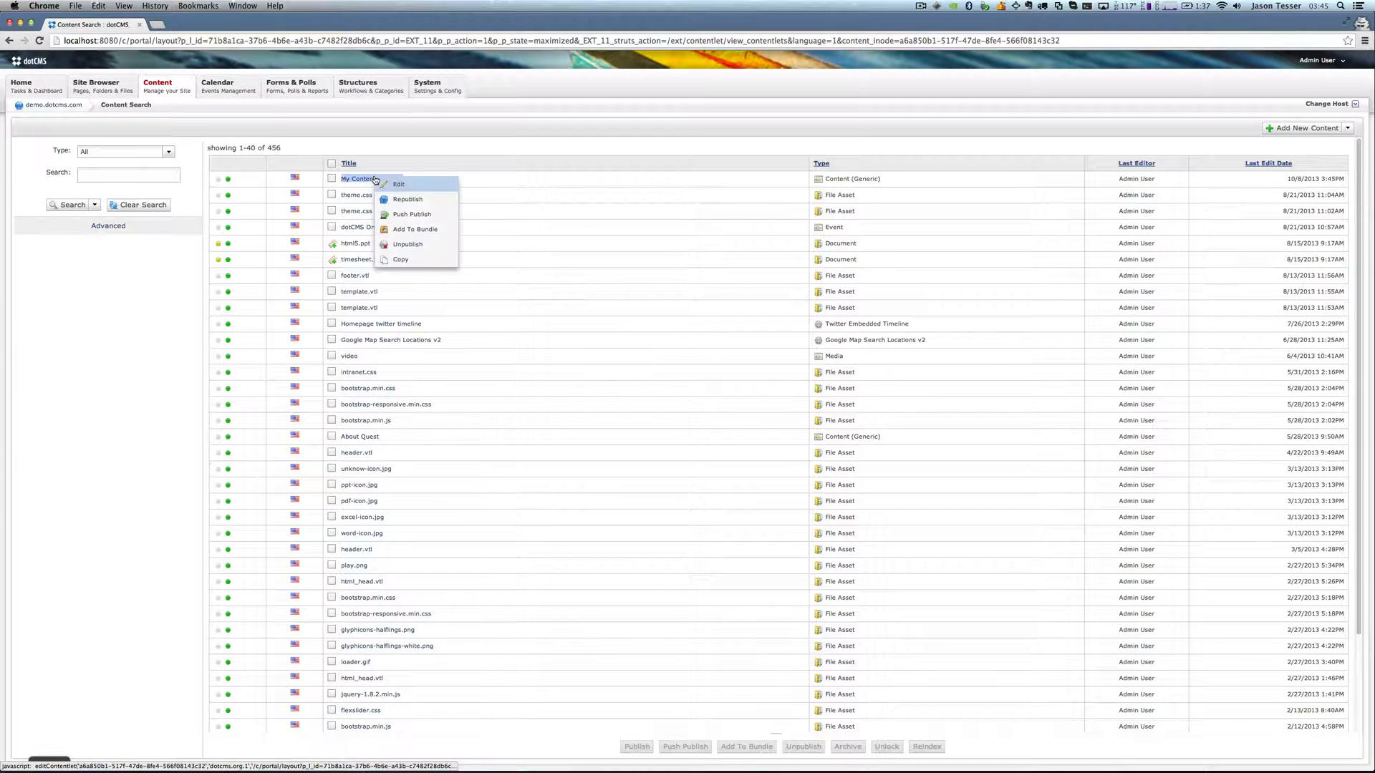
mouse_move(413, 214)
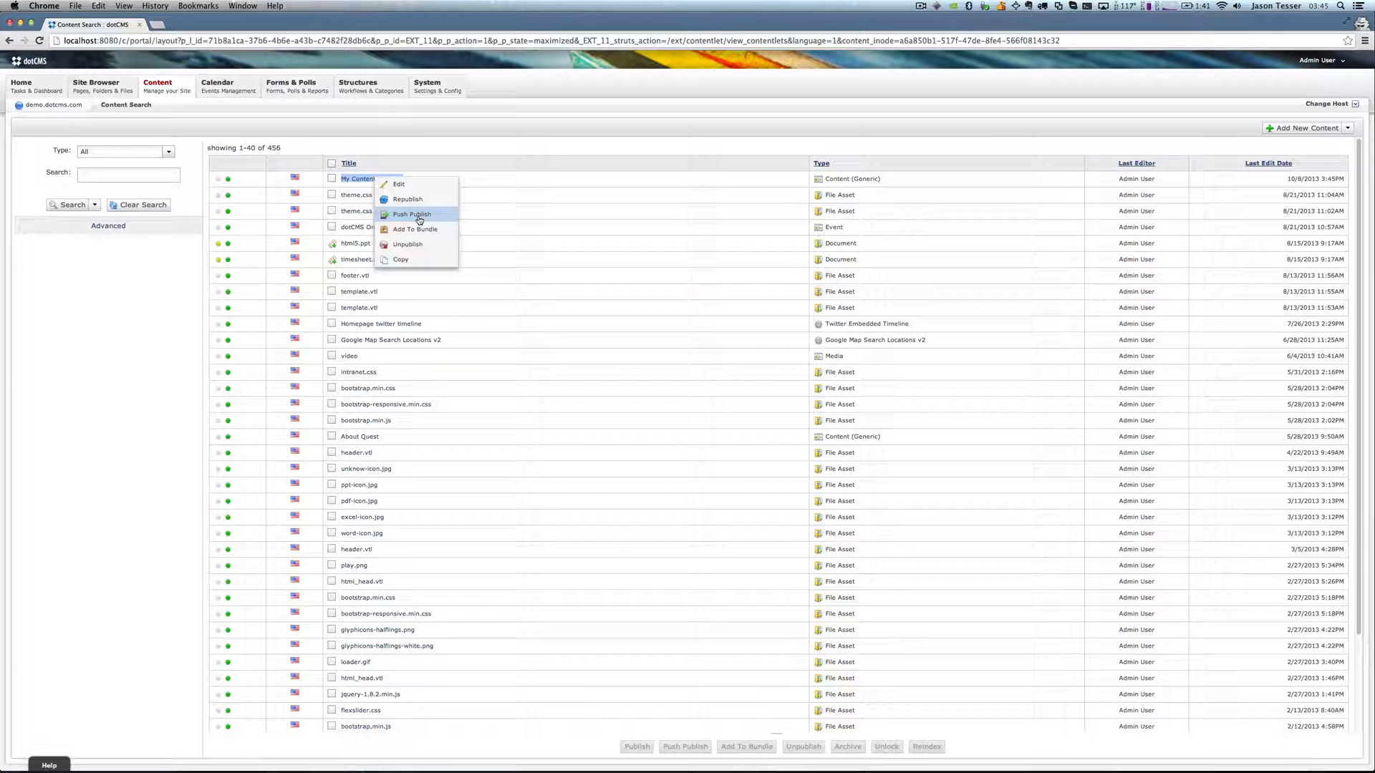
left_click(411, 214)
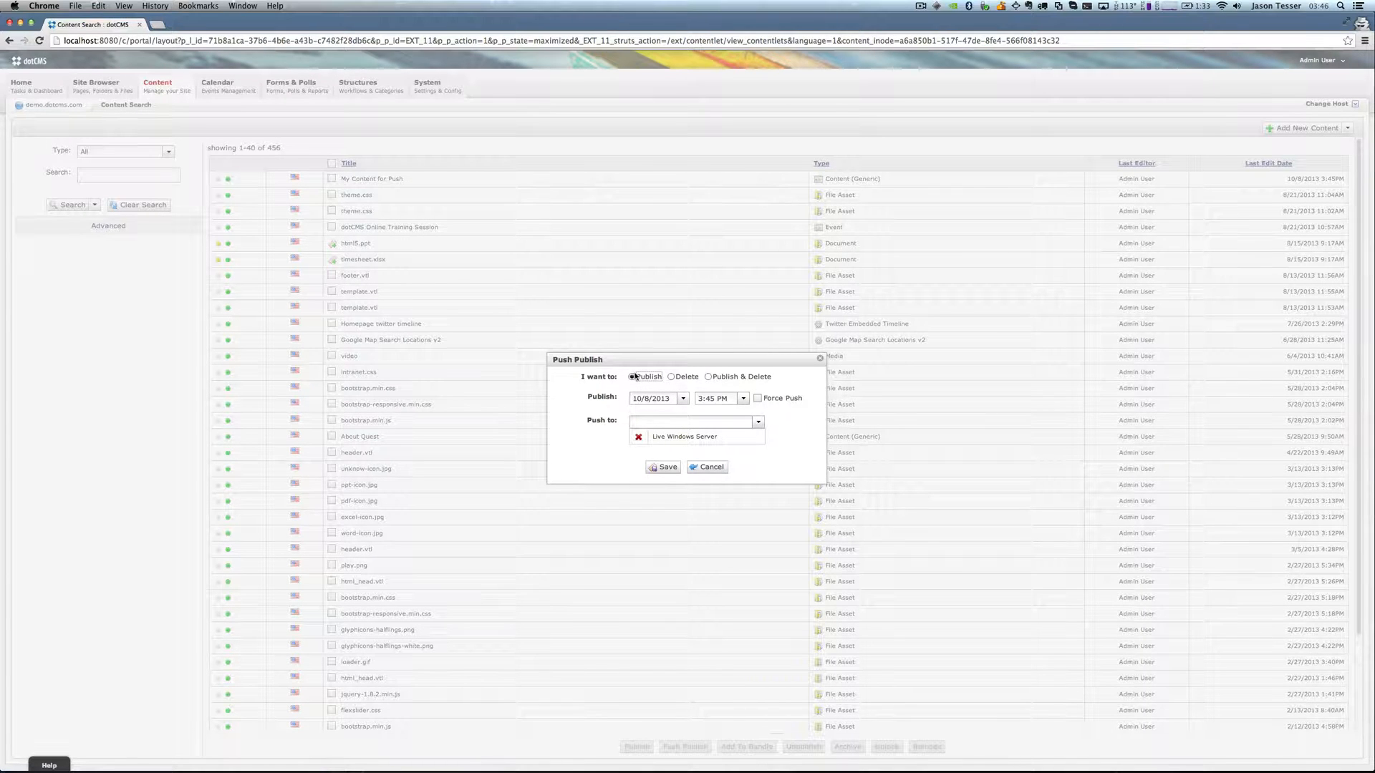
Review the Remove and Publish-then-Expire options, settling on Publish for 10/8/2013 3:45 PM
left_click(671, 377)
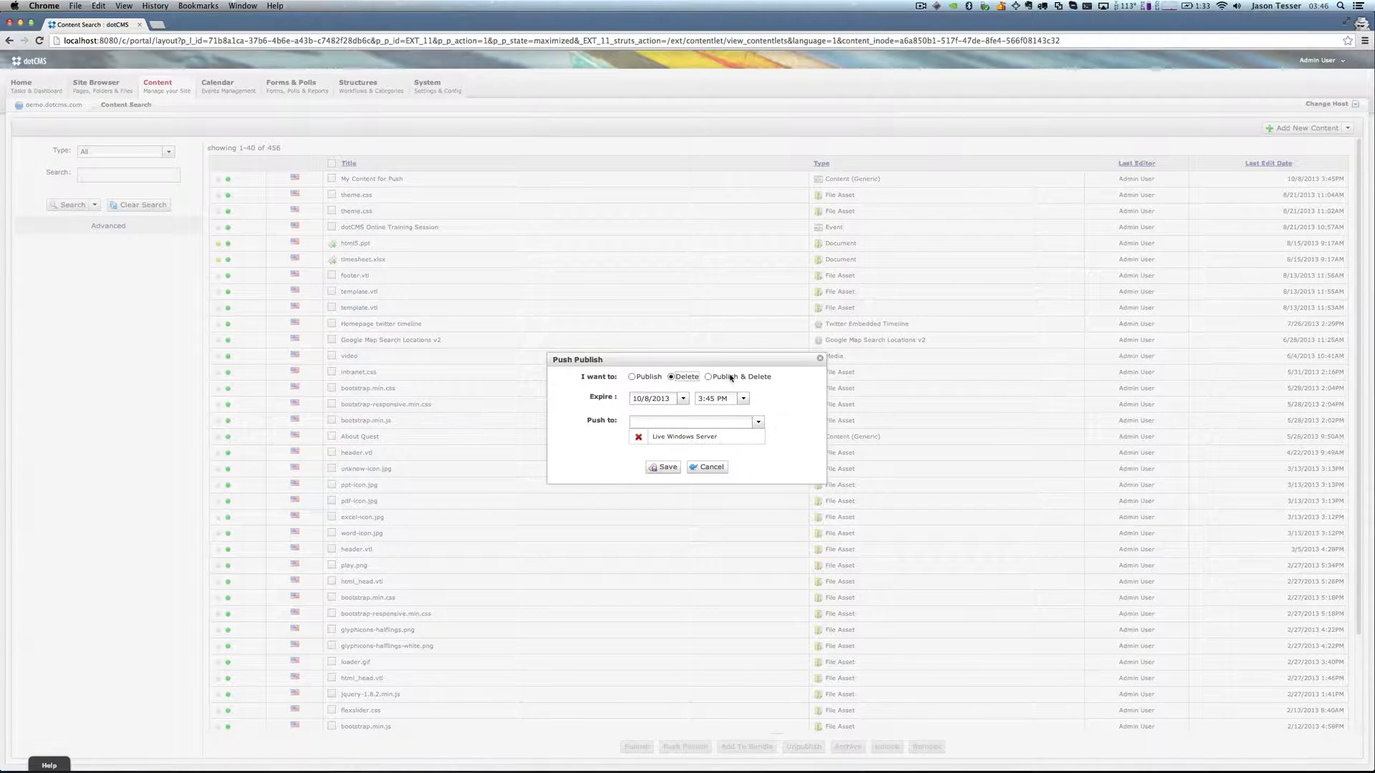
left_click(631, 377)
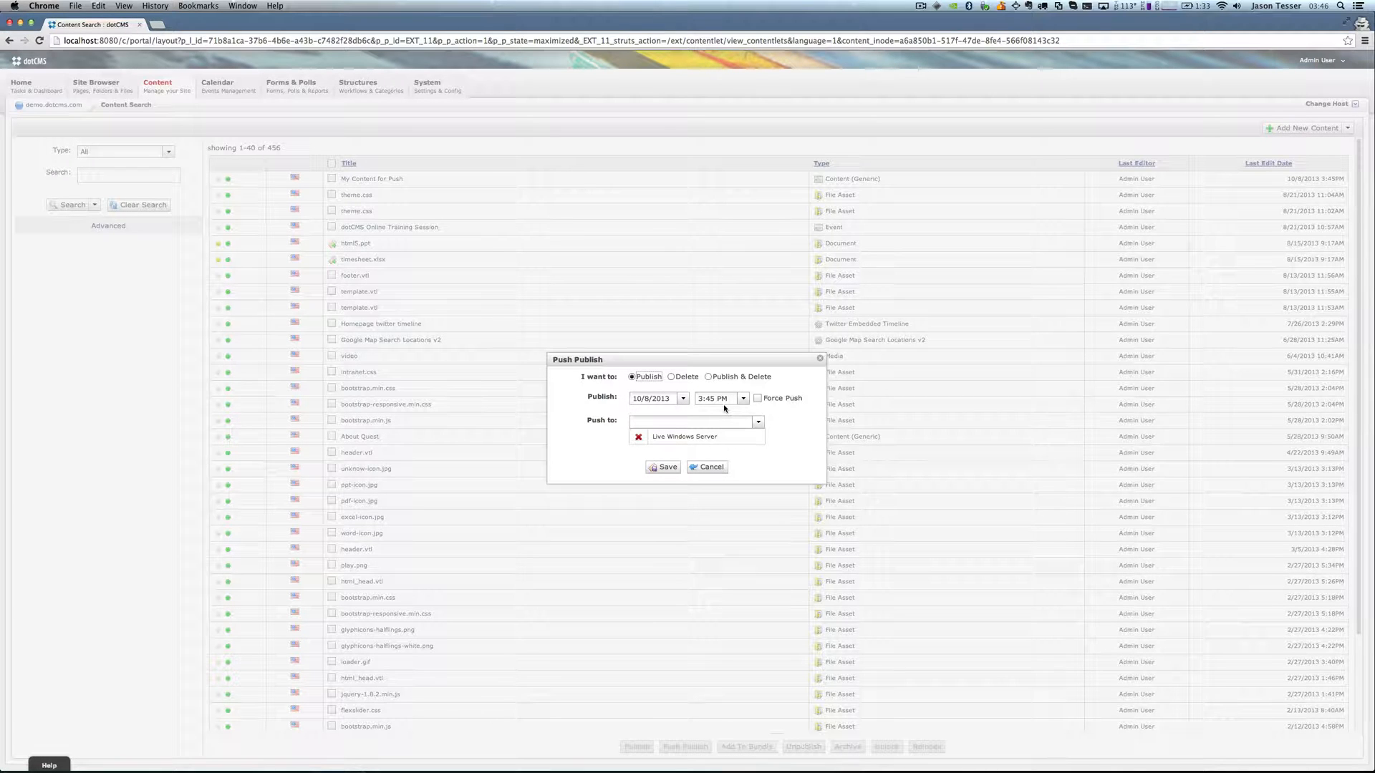
left_click(672, 377)
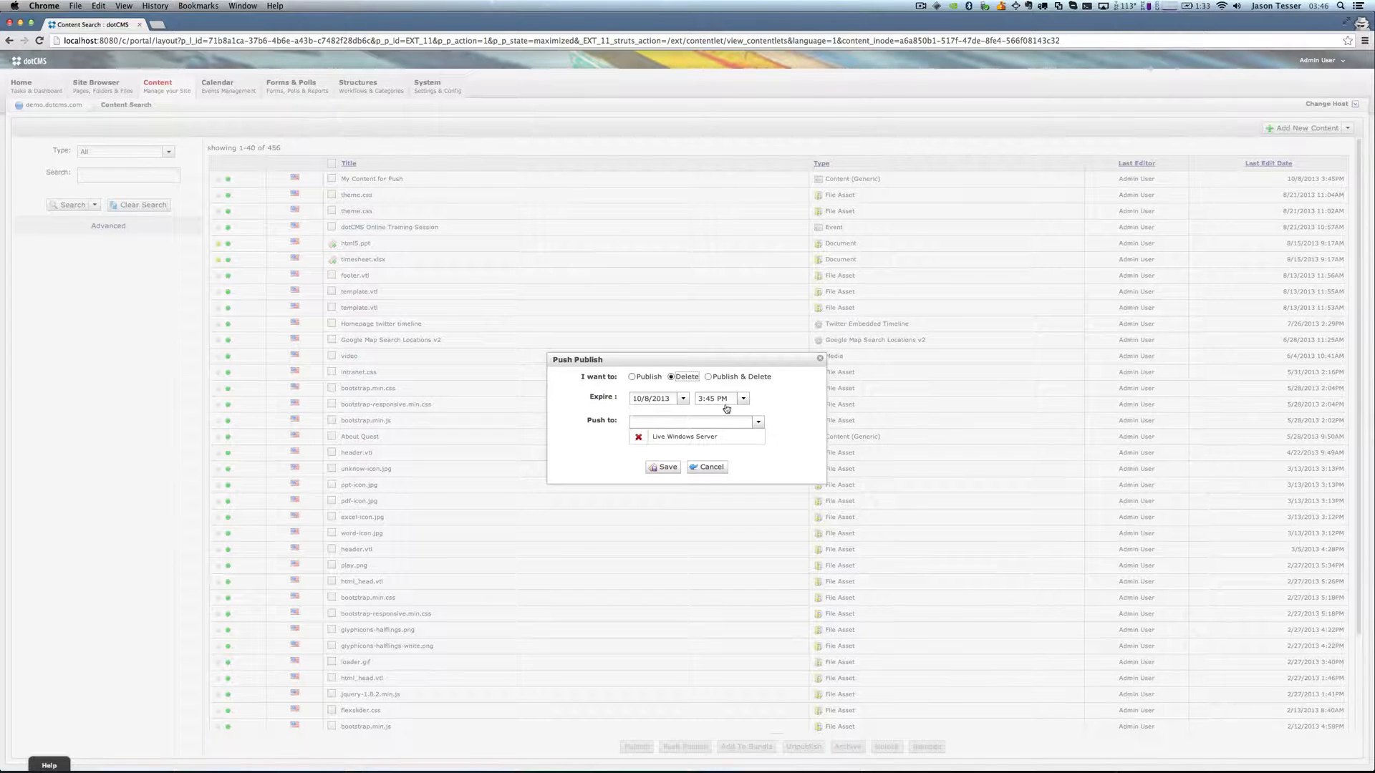
left_click(709, 377)
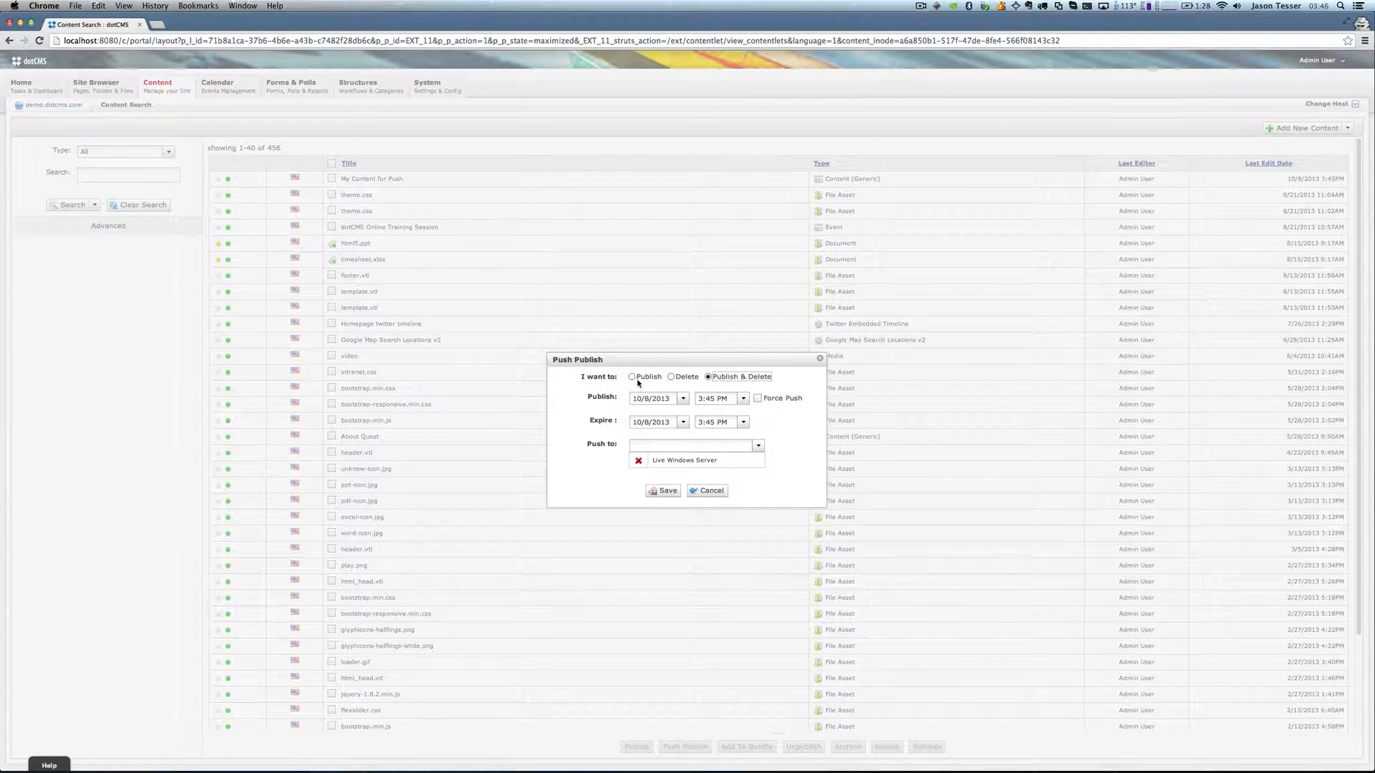
left_click(631, 376)
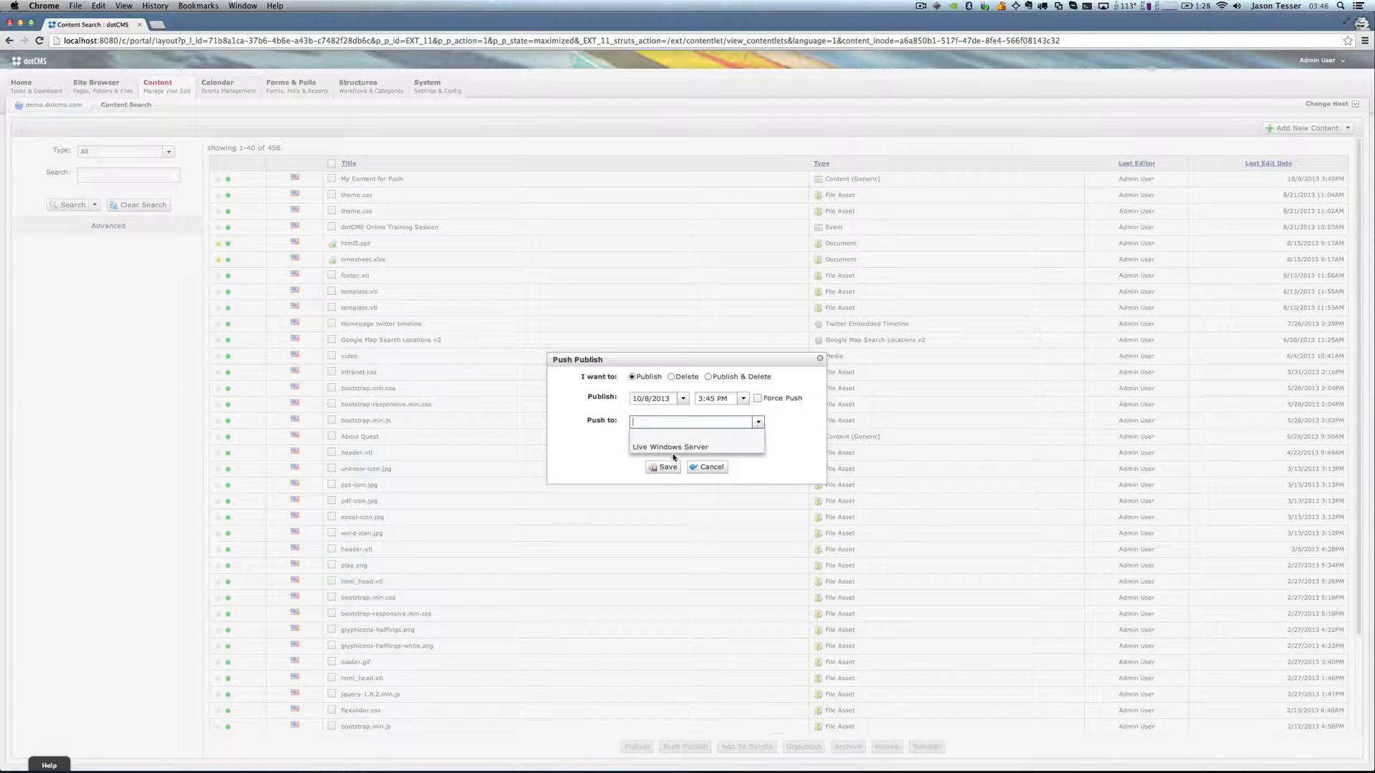
Select Live Windows Server as the push target and leave Force Push off
left_click(670, 447)
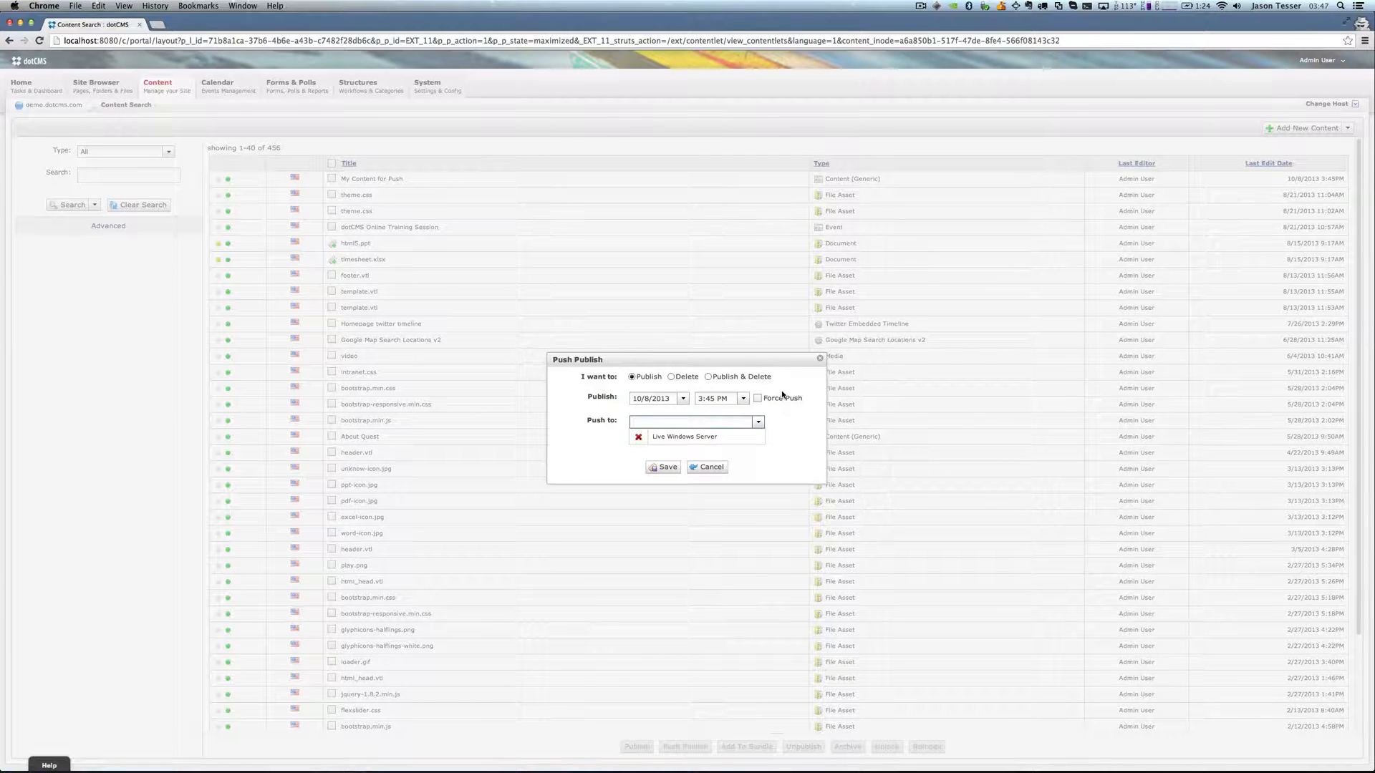
left_click(693, 421)
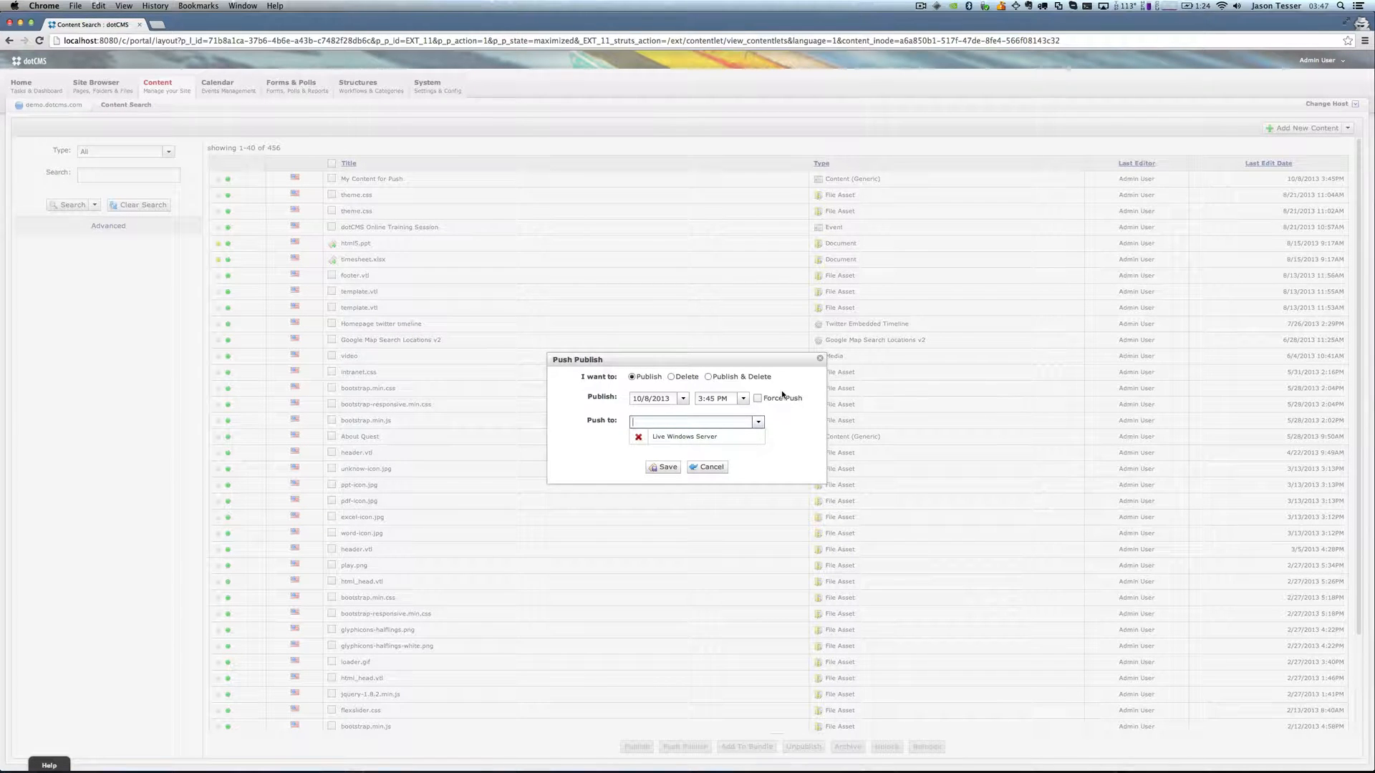
left_click(756, 399)
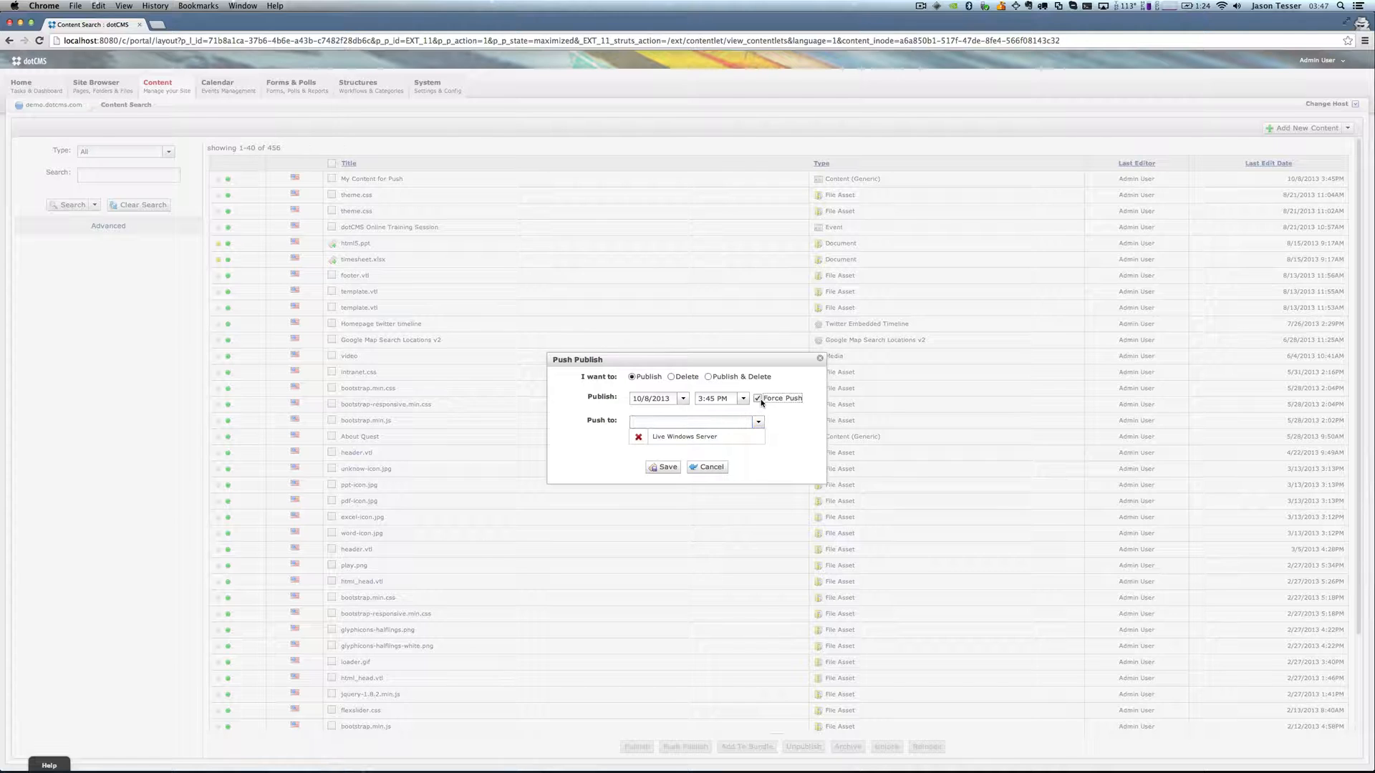
left_click(757, 398)
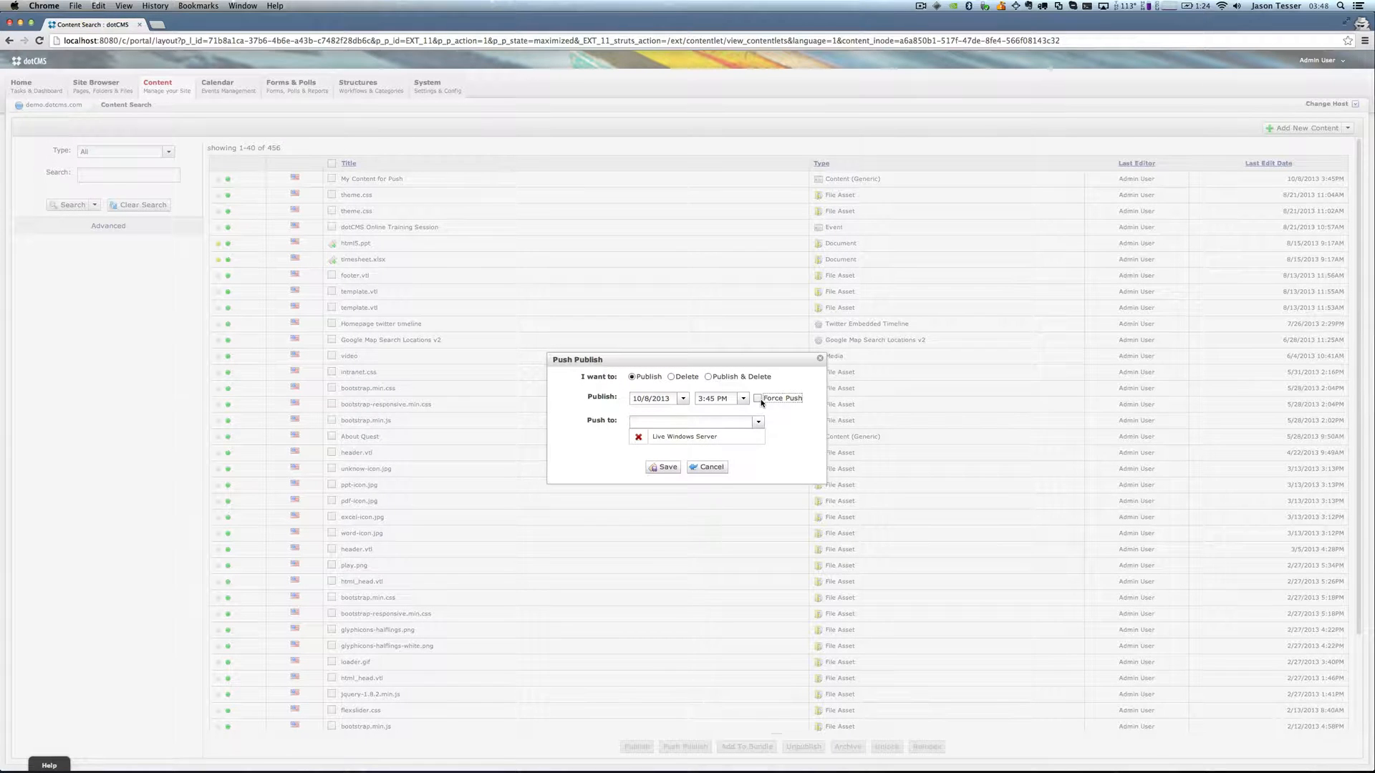
mouse_move(705, 420)
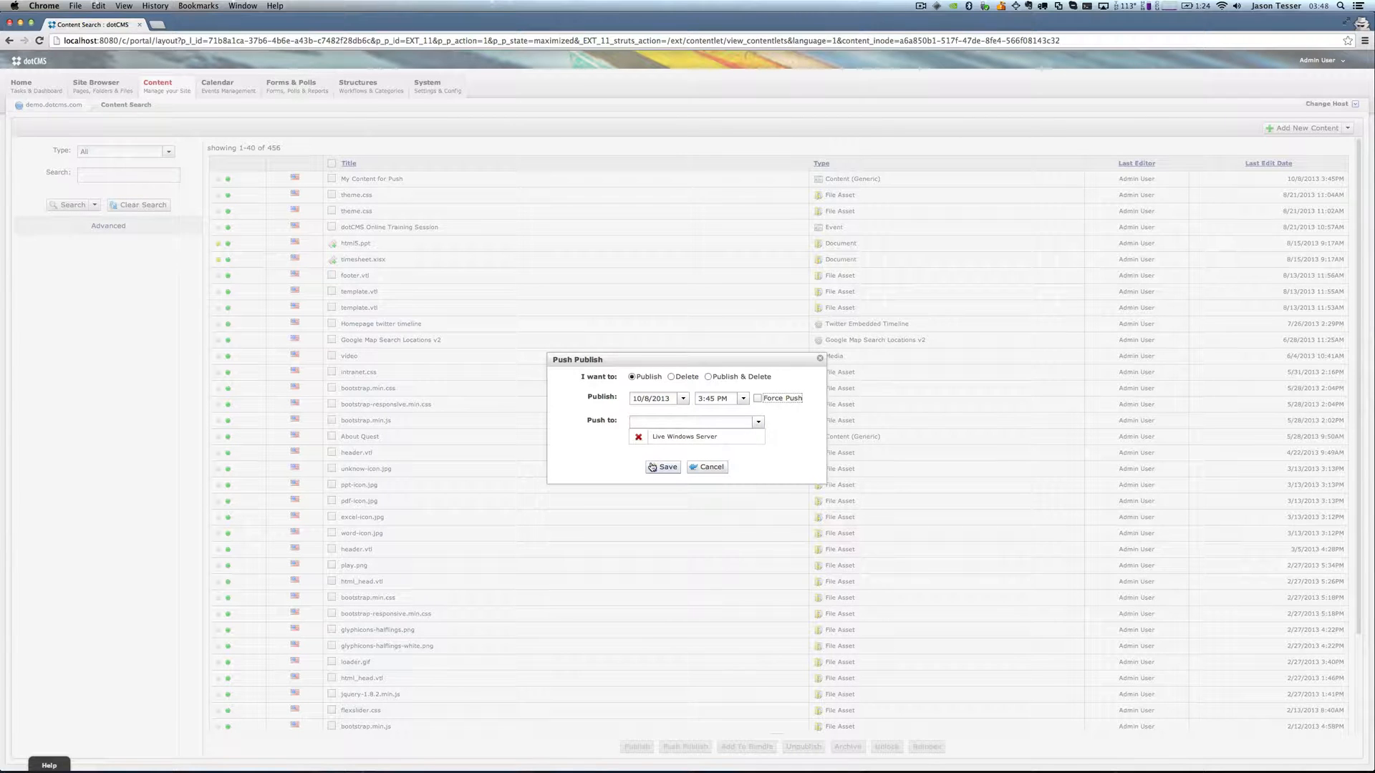
Save the push so 'My Content for Push' is queued, then view the Publishing Queue's pending items
left_click(710, 467)
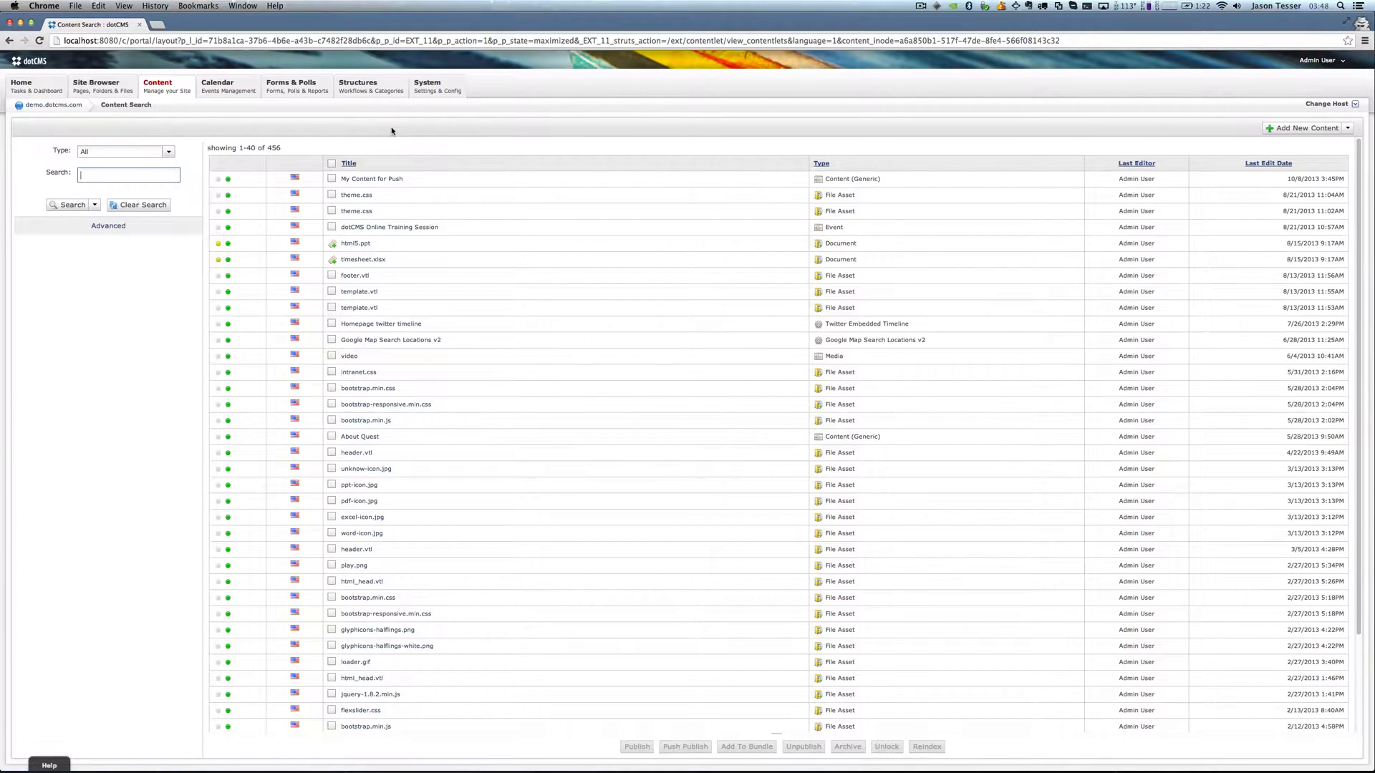
left_click(96, 84)
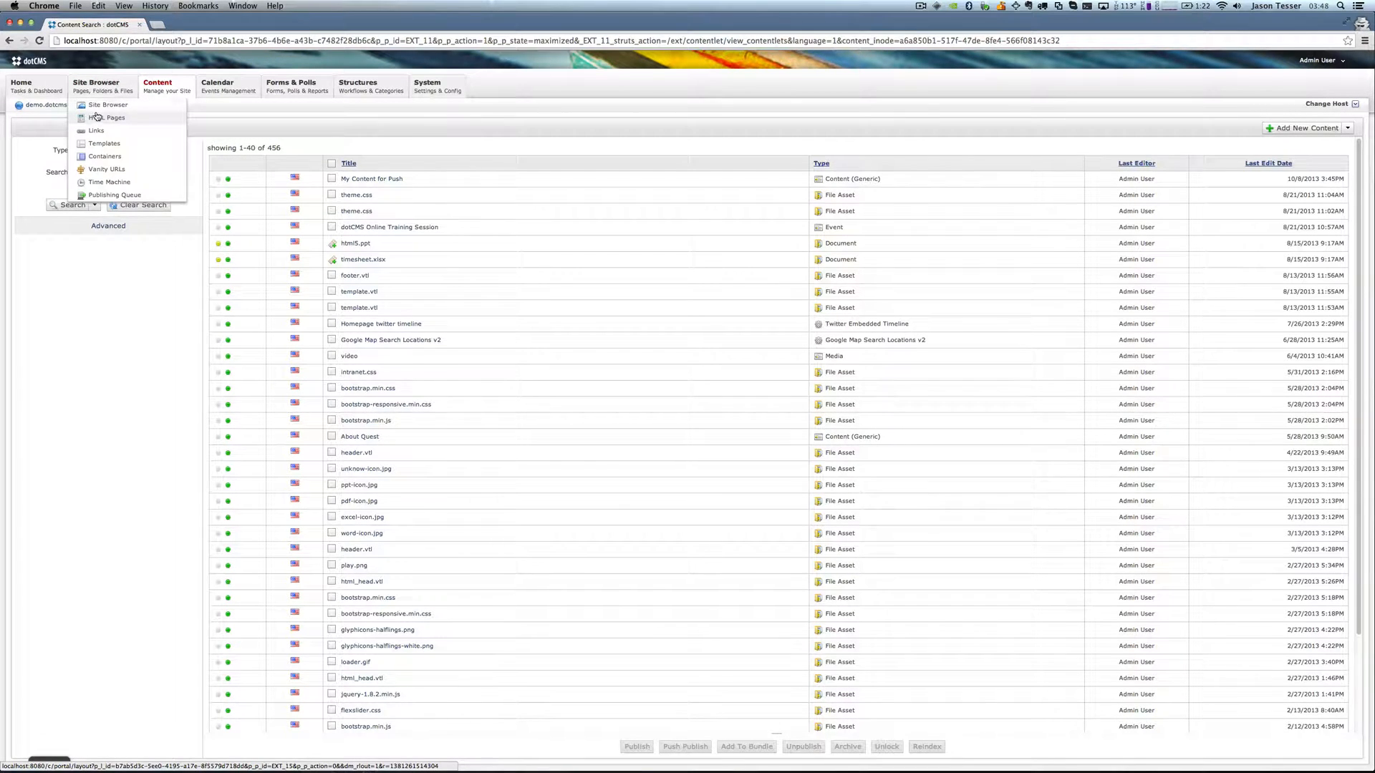
mouse_move(114, 194)
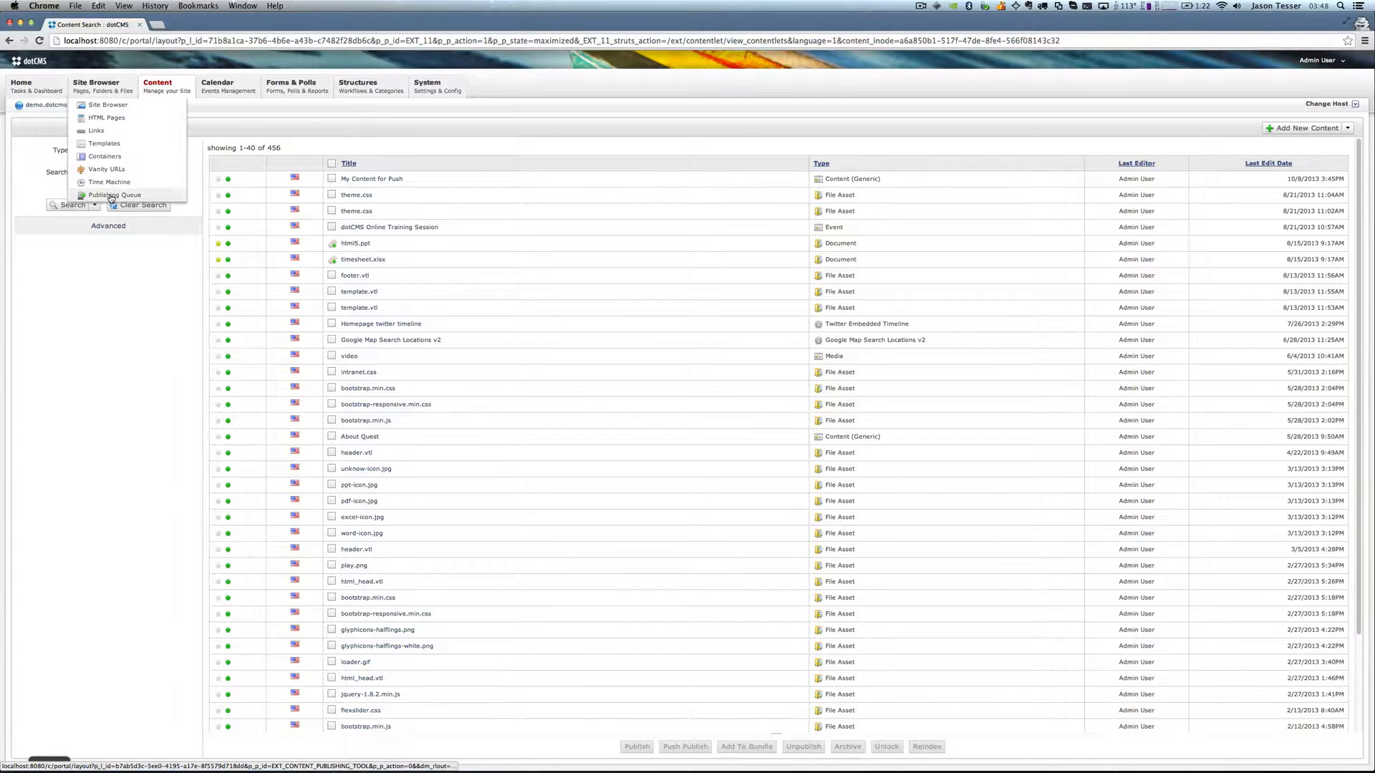
left_click(115, 195)
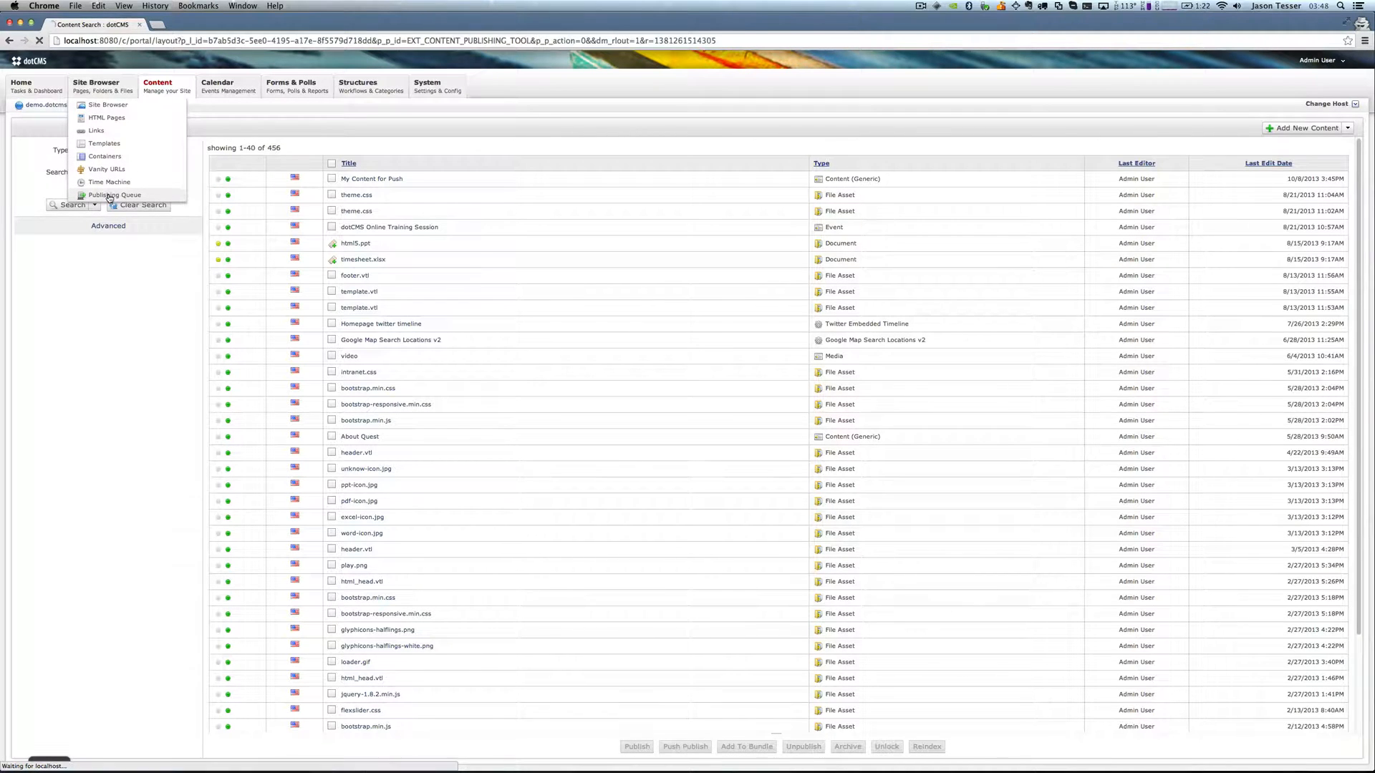
left_click(115, 195)
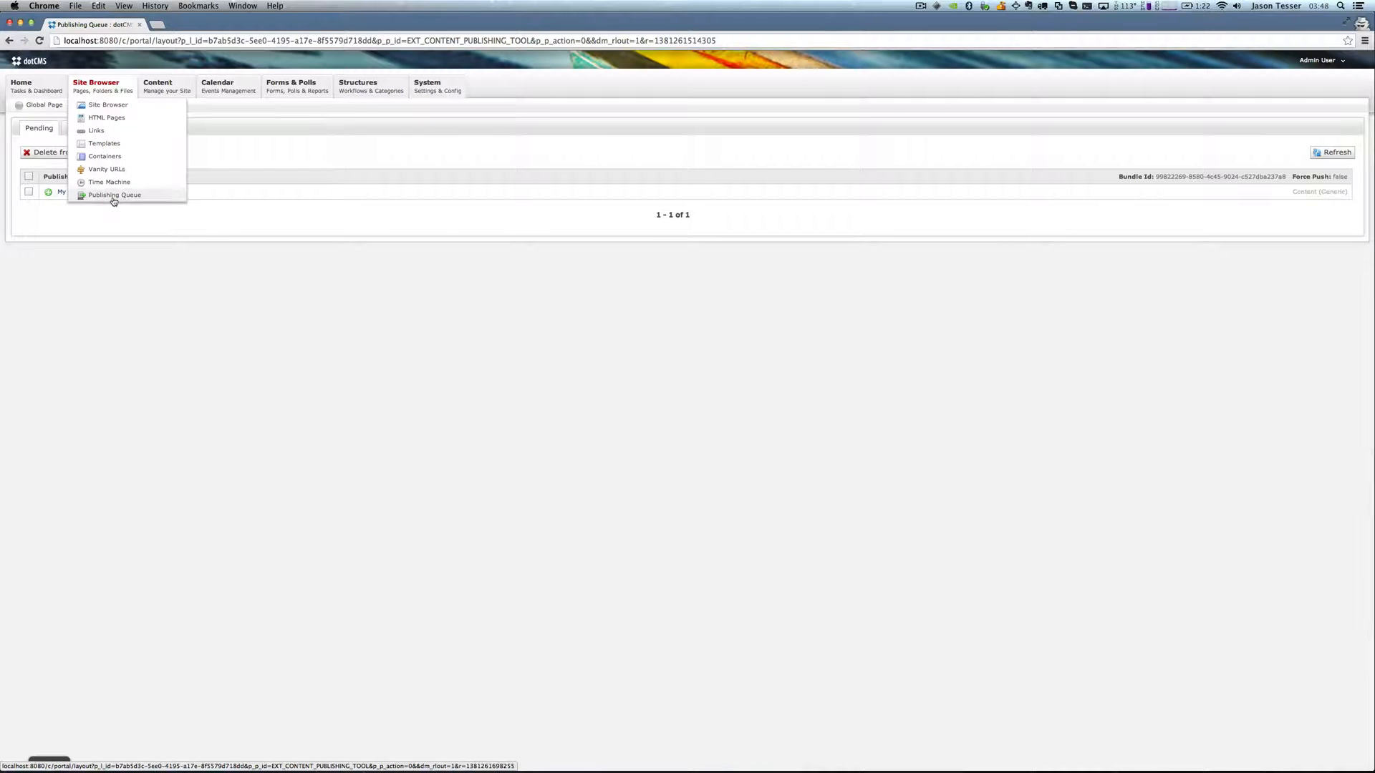
left_click(114, 195)
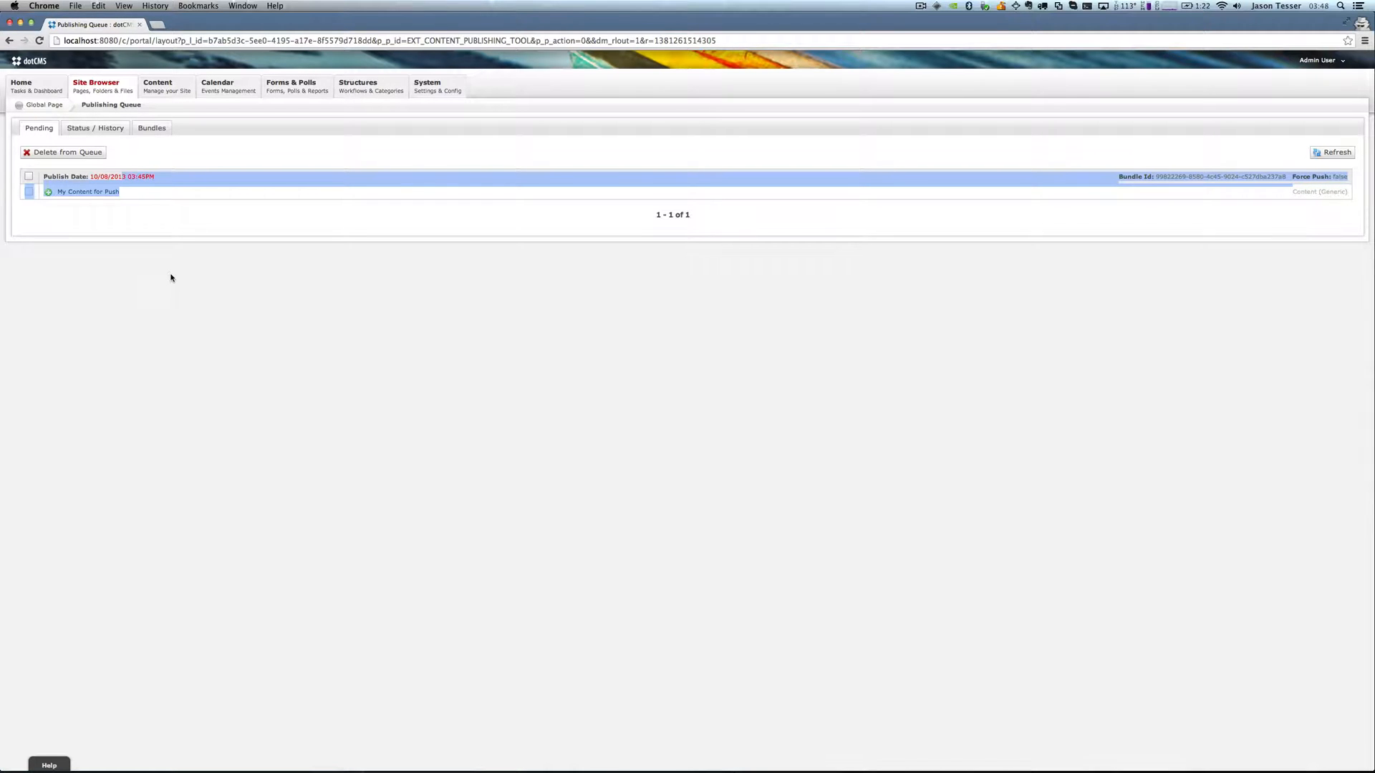
Show the sender's Status / History tab, still empty
left_click(95, 127)
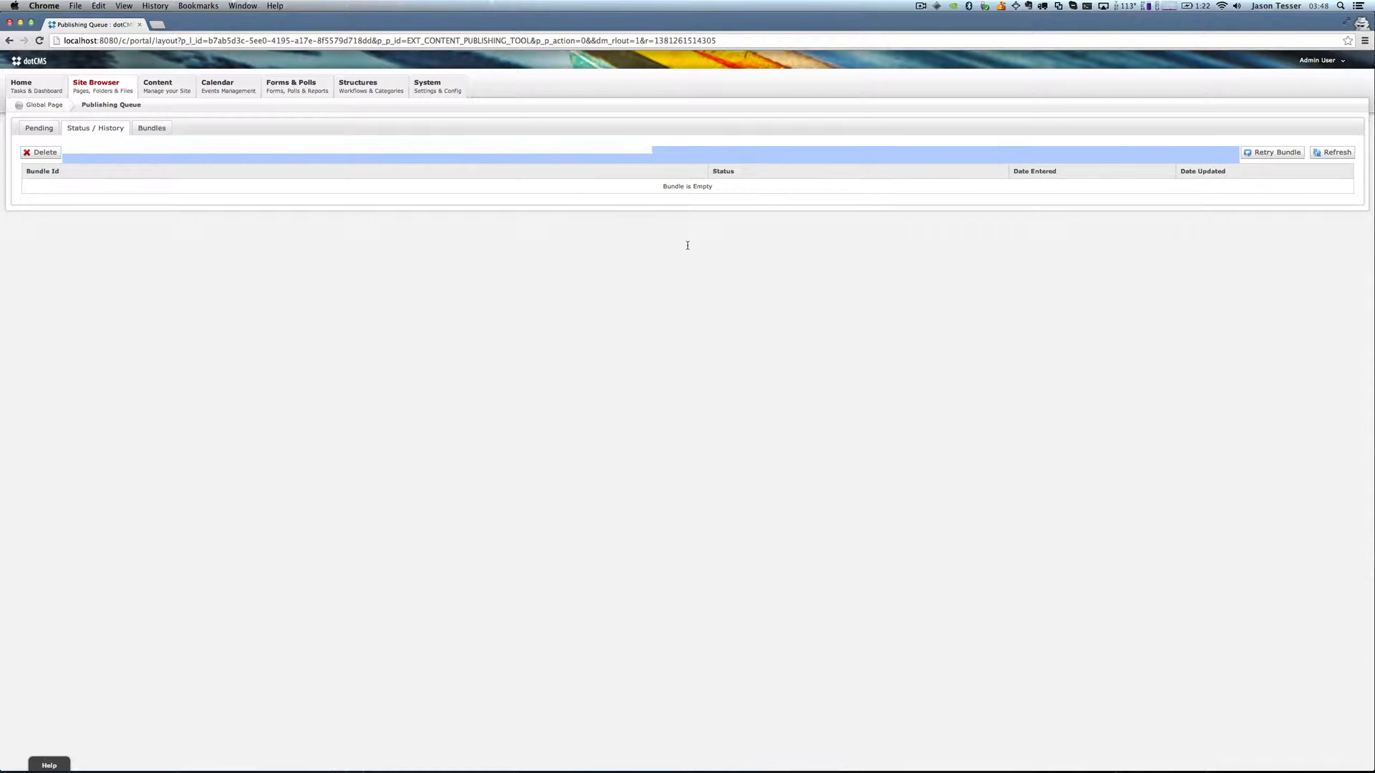
left_click(1317, 6)
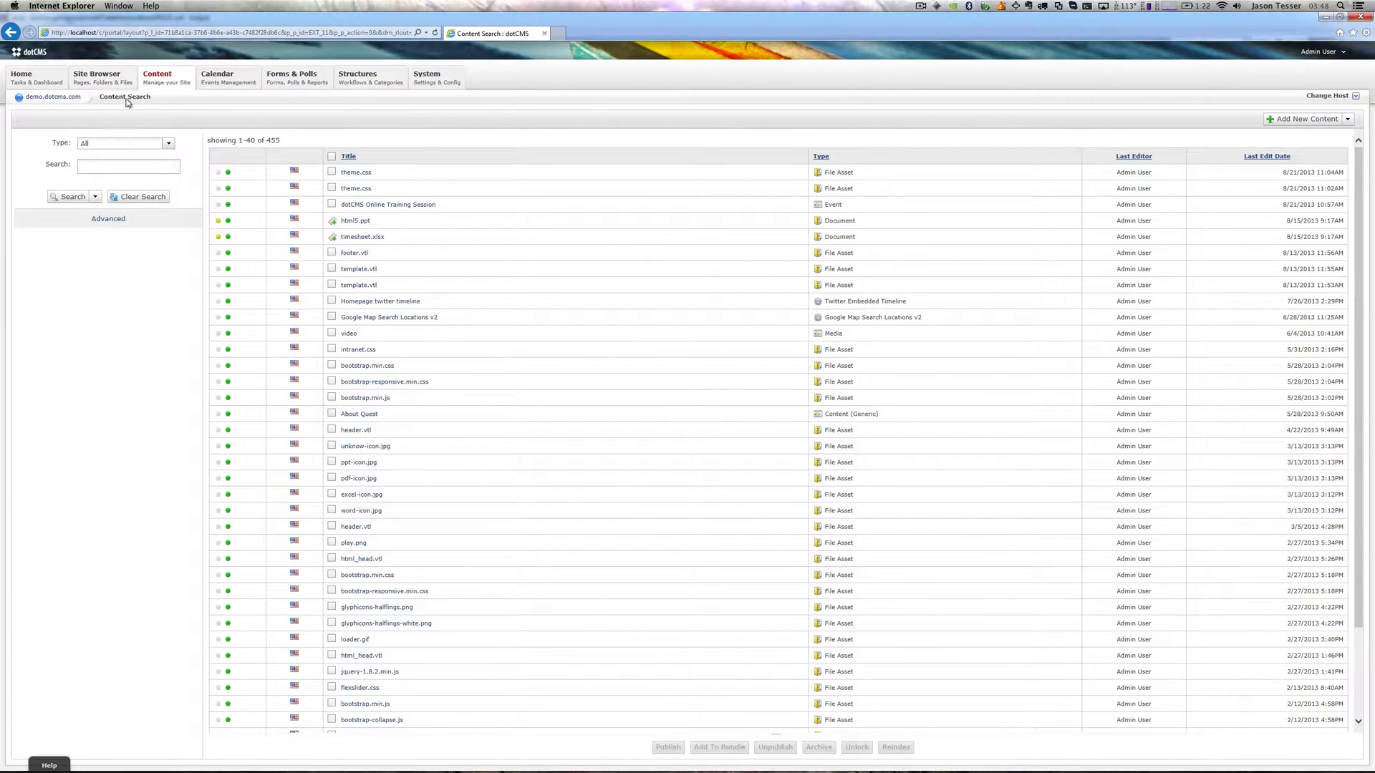
Show the Windows server's Publishing Queue Status / History, empty, and refresh the sender's status list
left_click(96, 78)
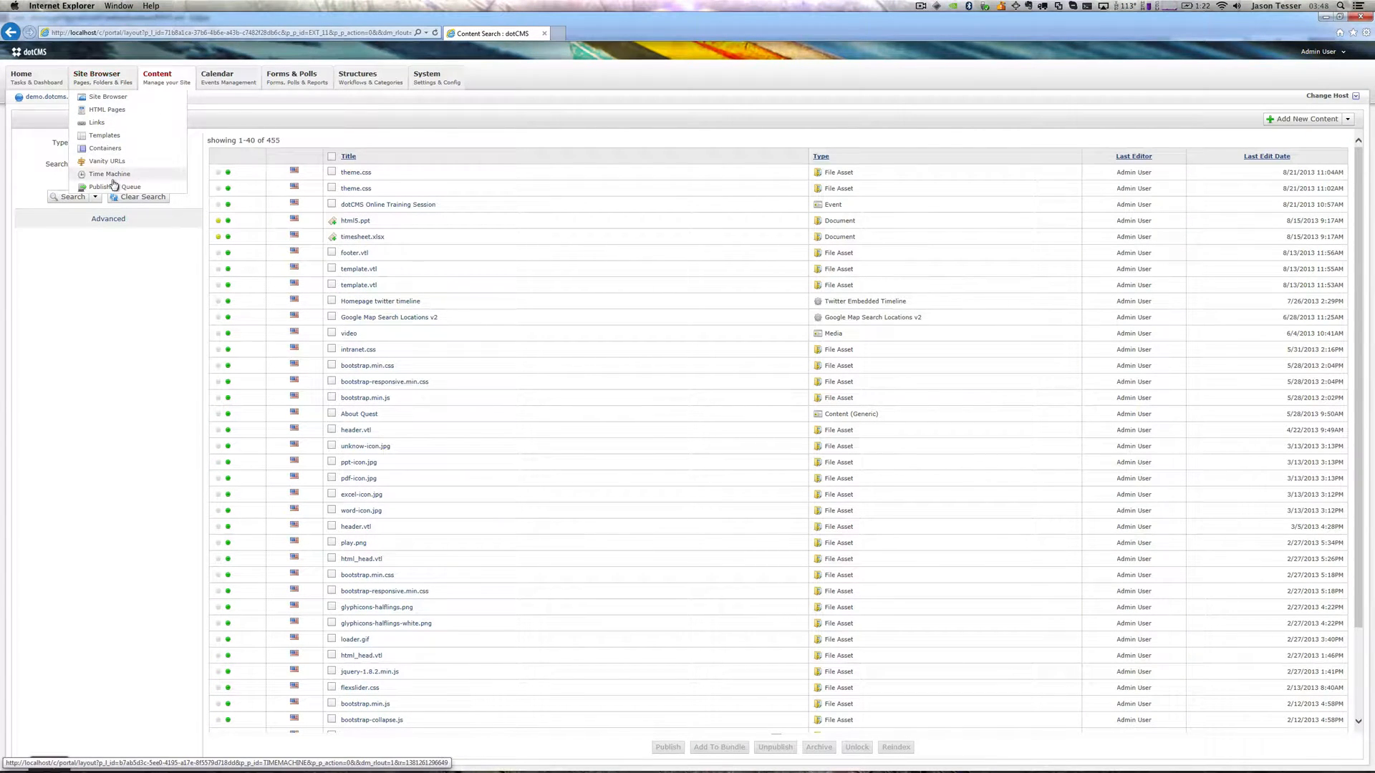
left_click(109, 174)
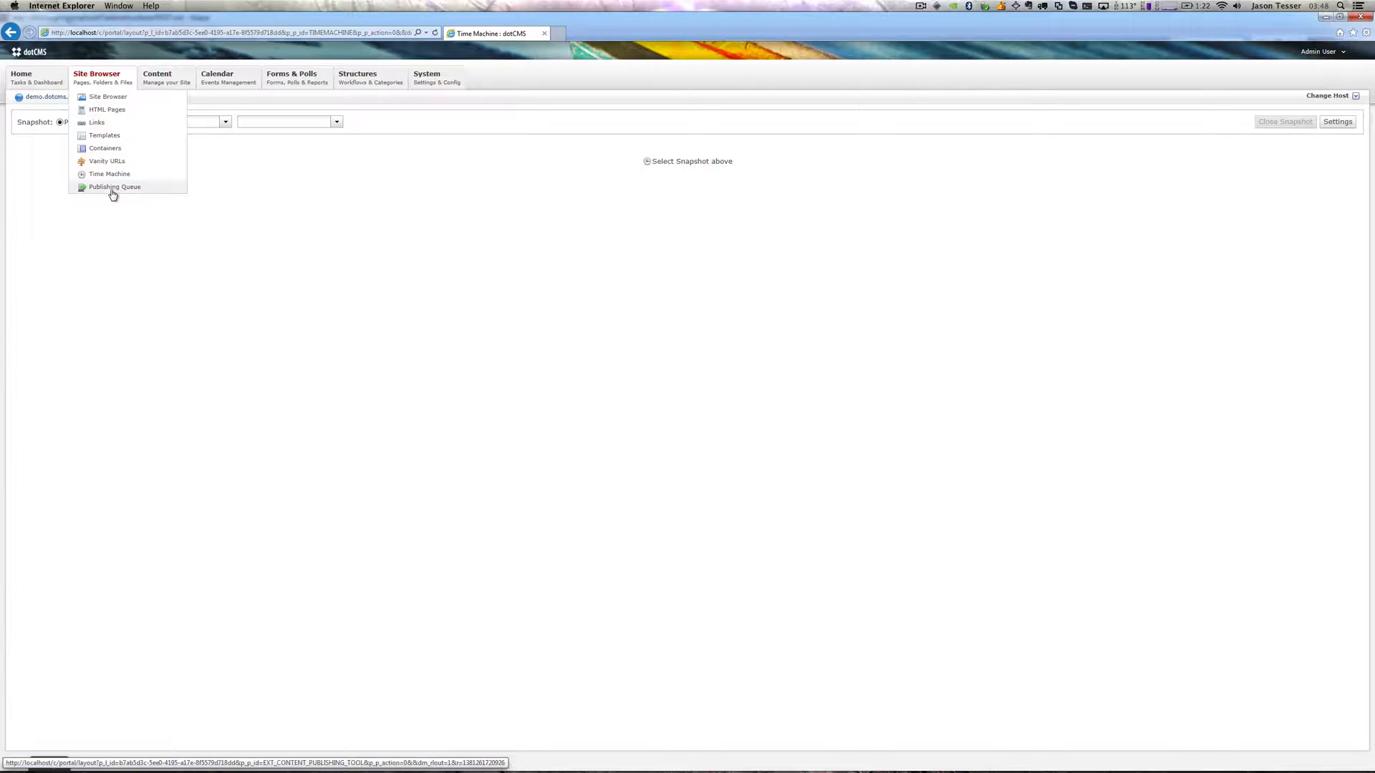
left_click(115, 187)
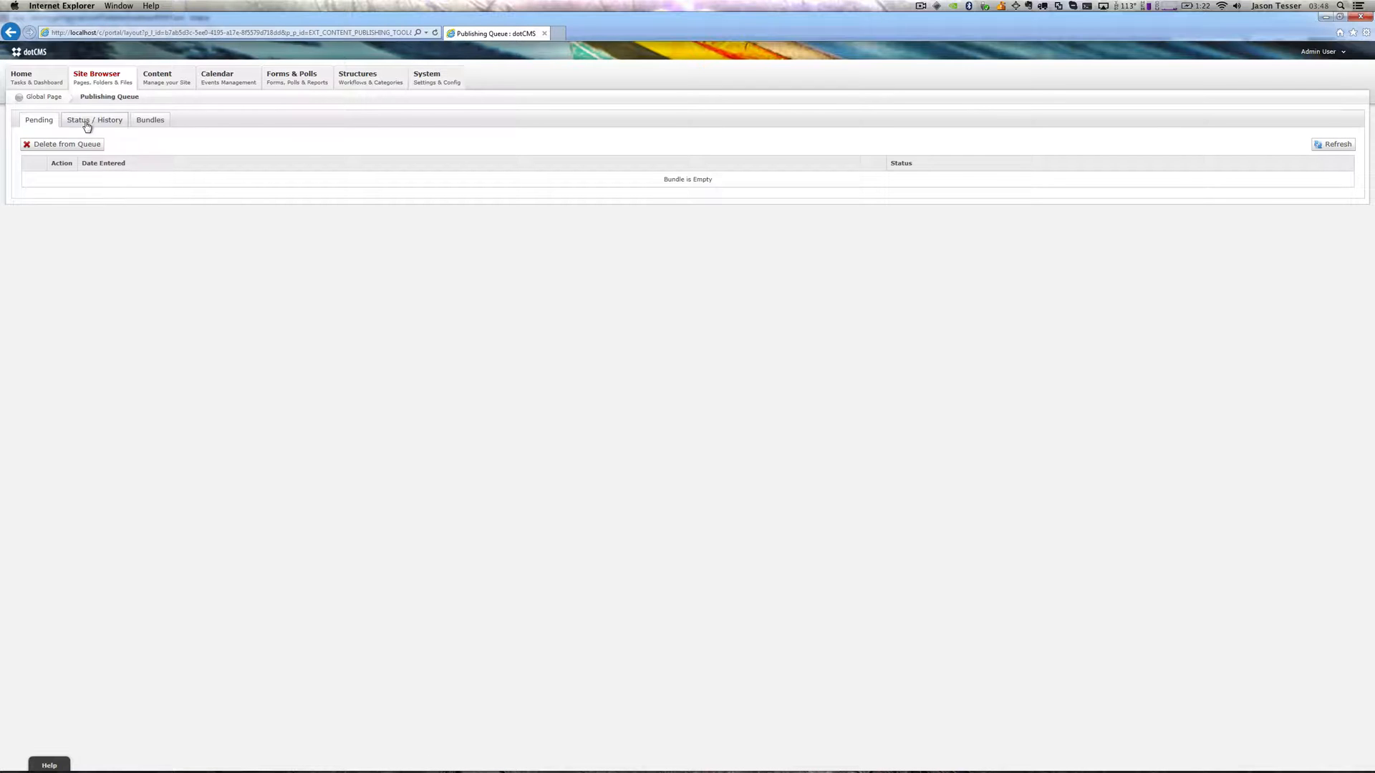
left_click(95, 120)
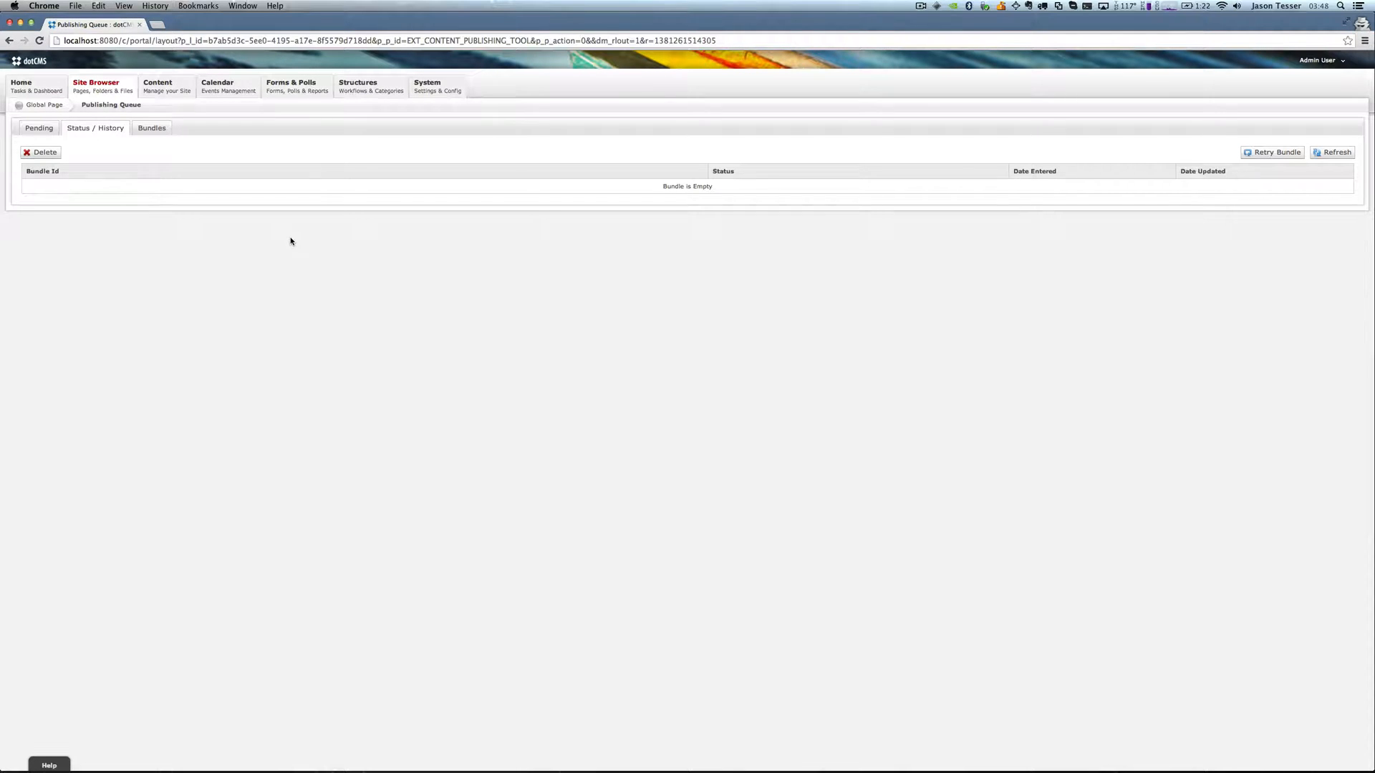
mouse_move(920, 204)
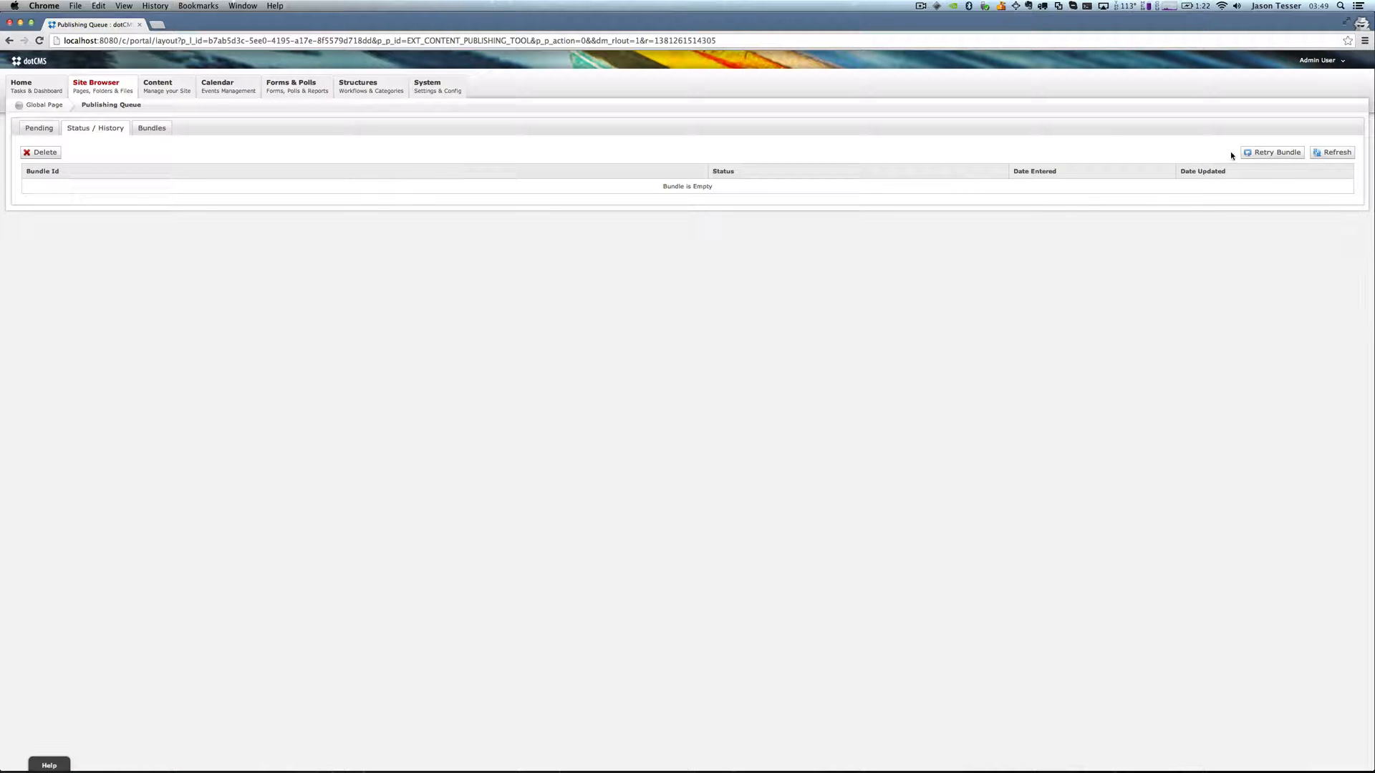
left_click(1334, 152)
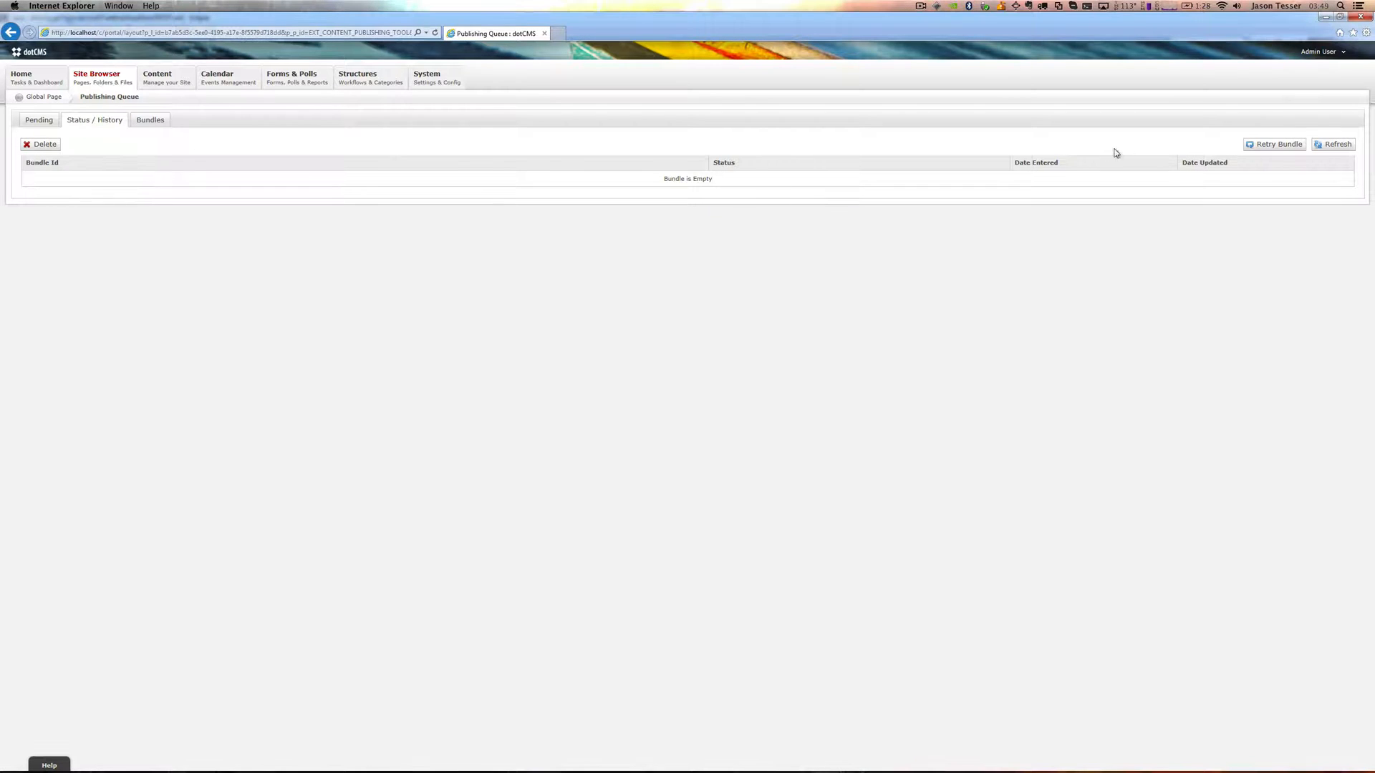
Refresh the Windows history to show 'My Content for Push' as Success and highlight 'Bundle sent' on the sender
left_click(1333, 144)
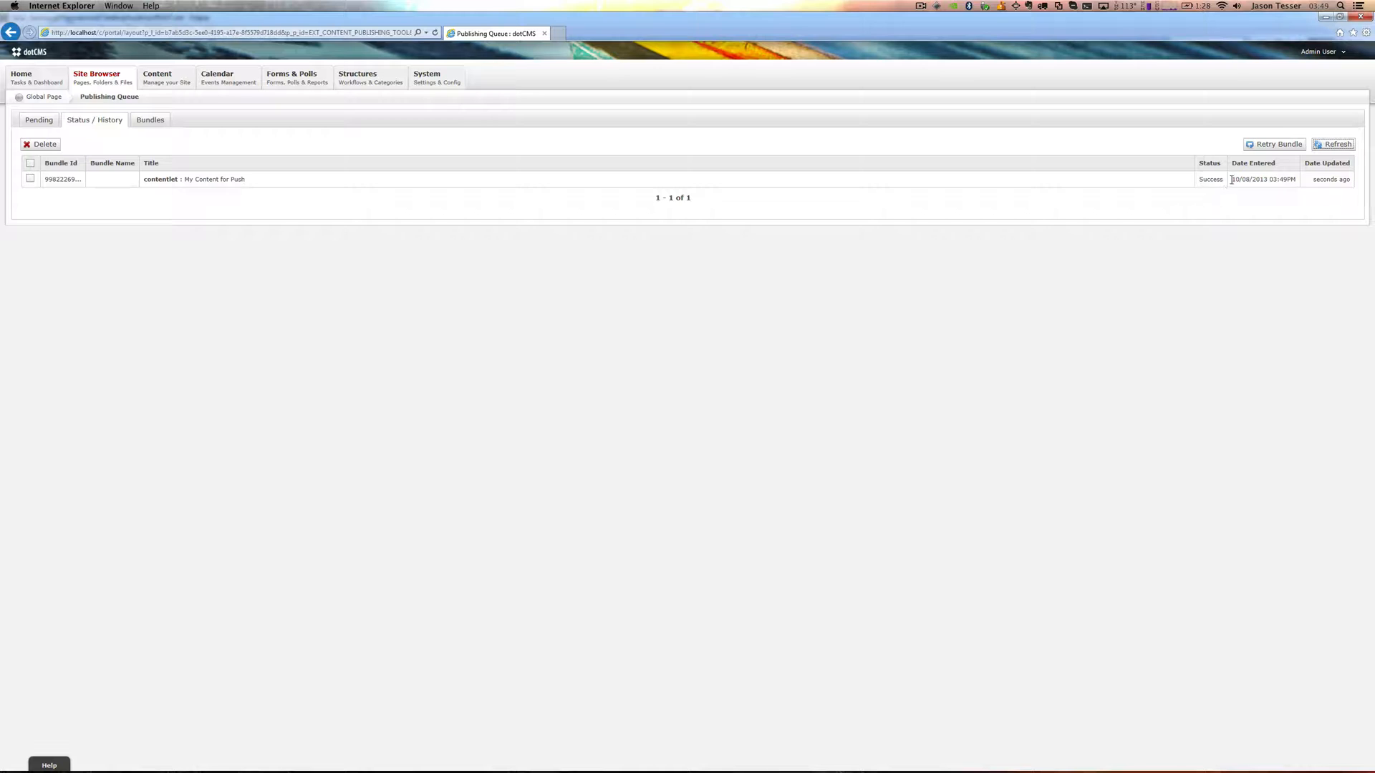
mouse_move(153, 199)
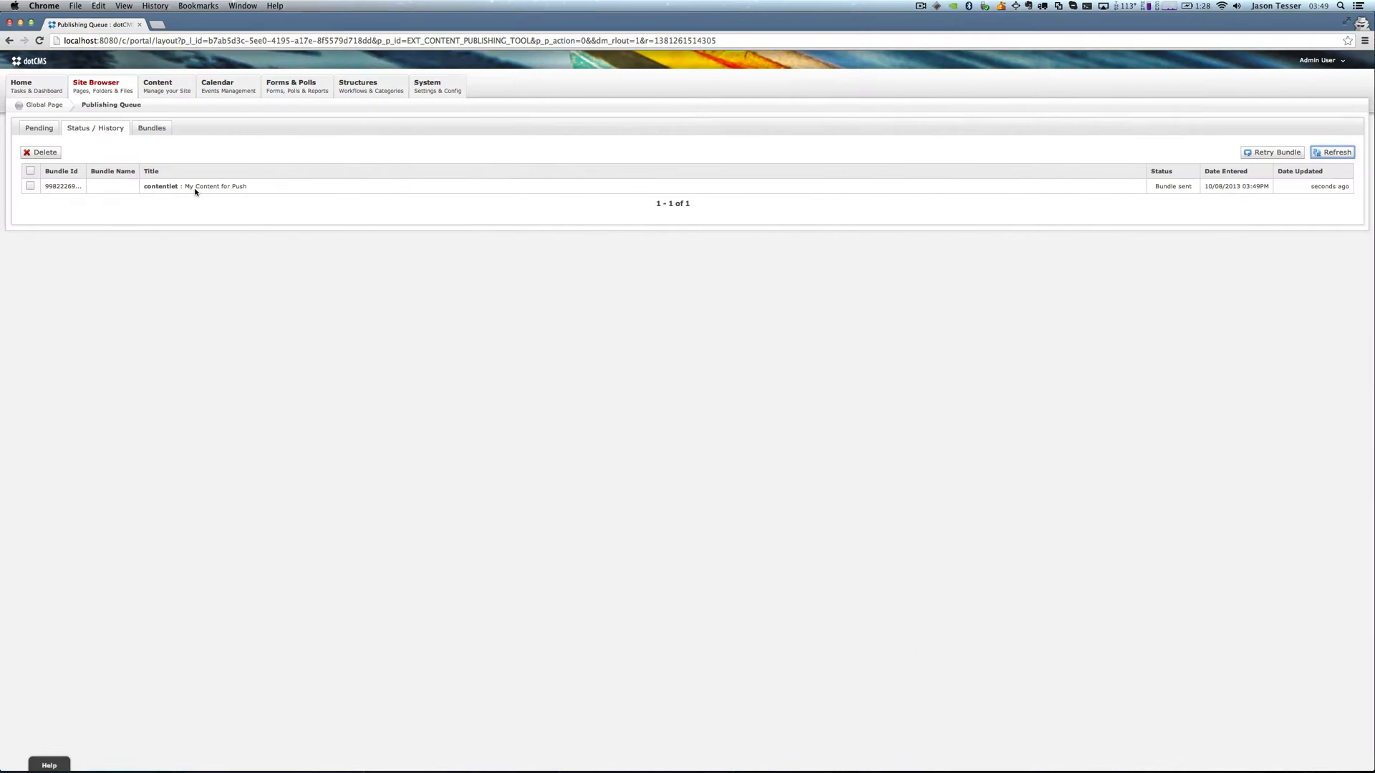
mouse_move(1256, 201)
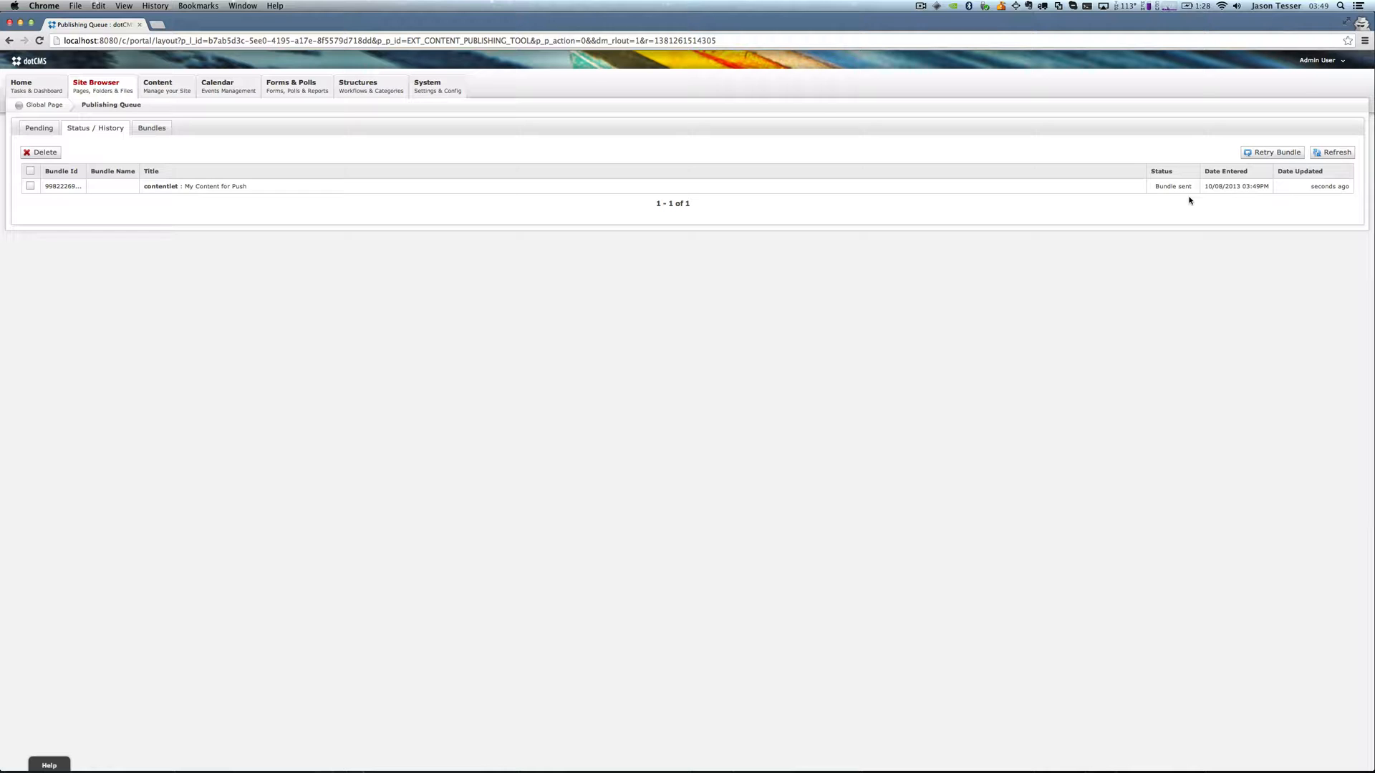
double_click(1163, 187)
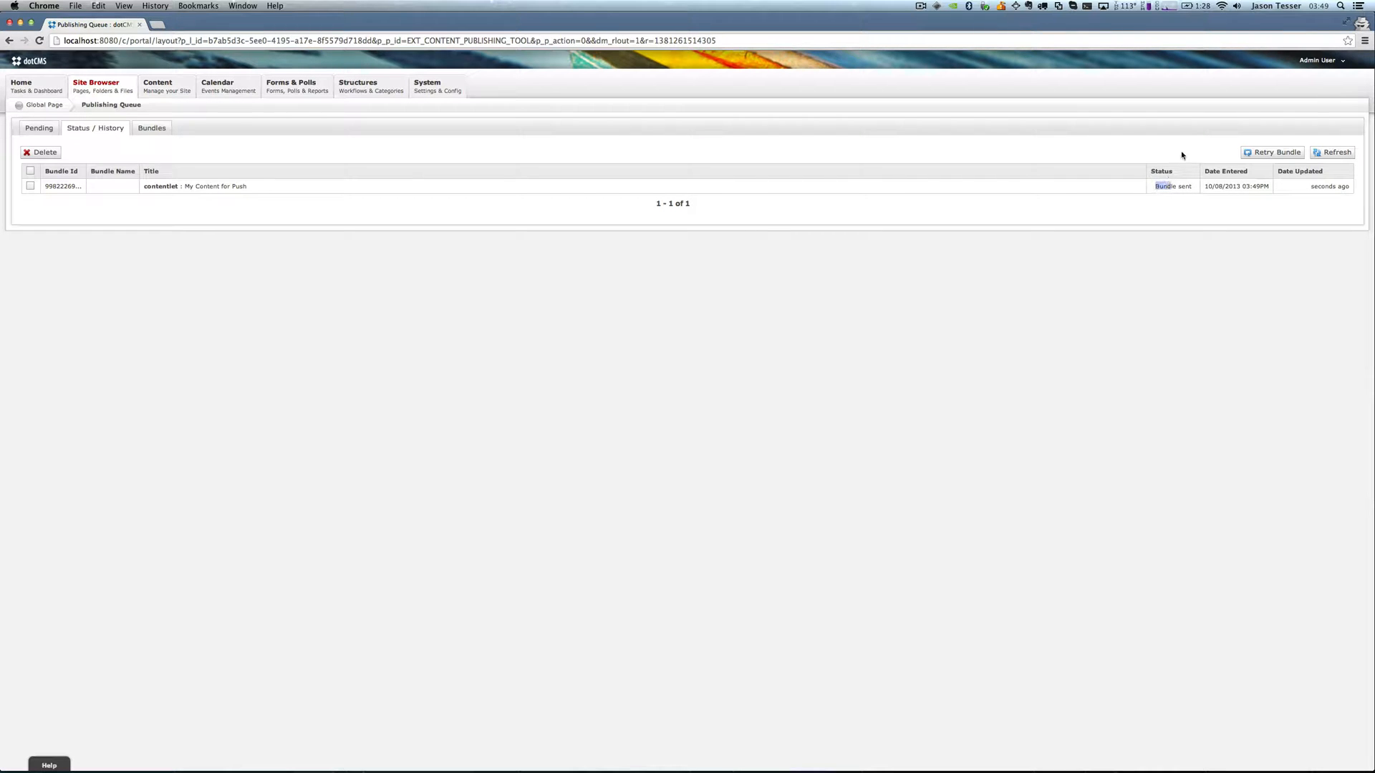
mouse_move(1224, 185)
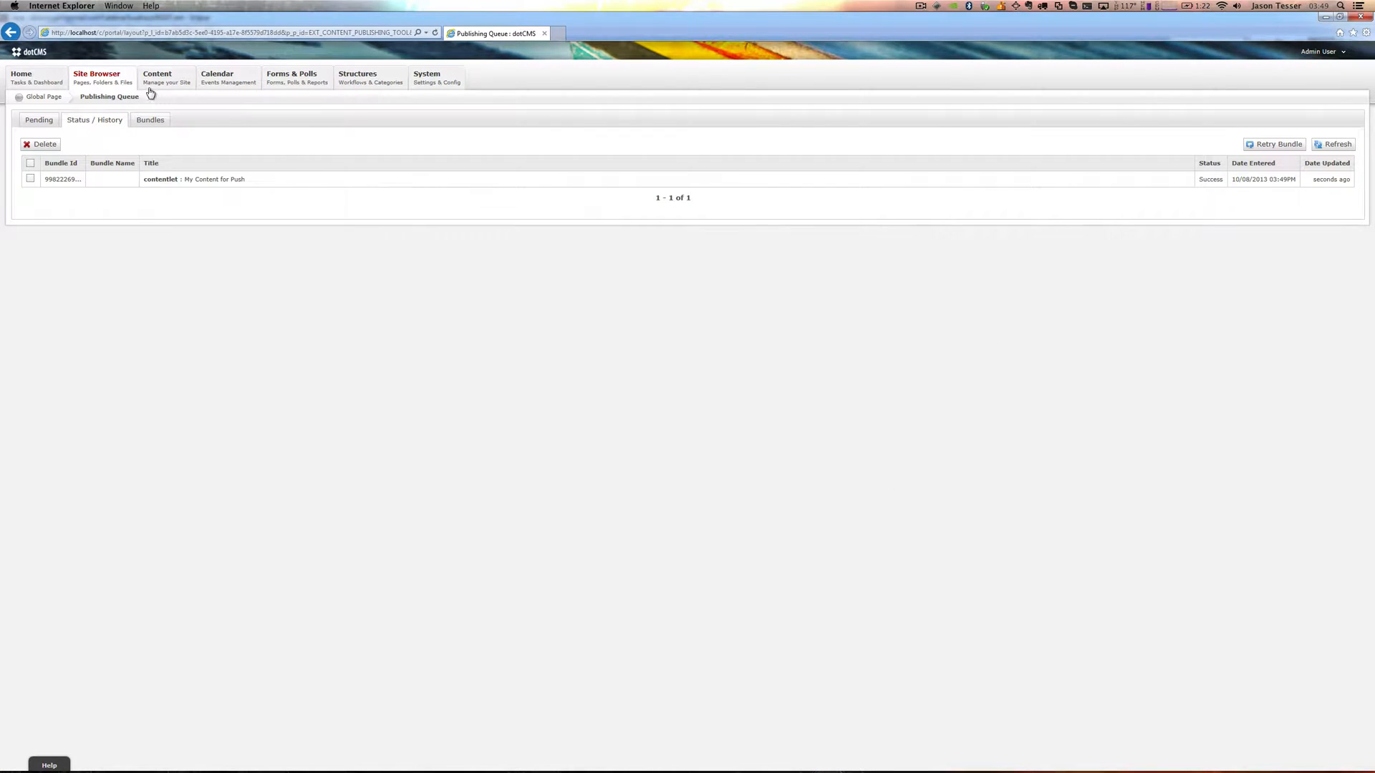
Find 'My Content for Push' among the Windows server's 456 items, review its History and content fields
left_click(157, 77)
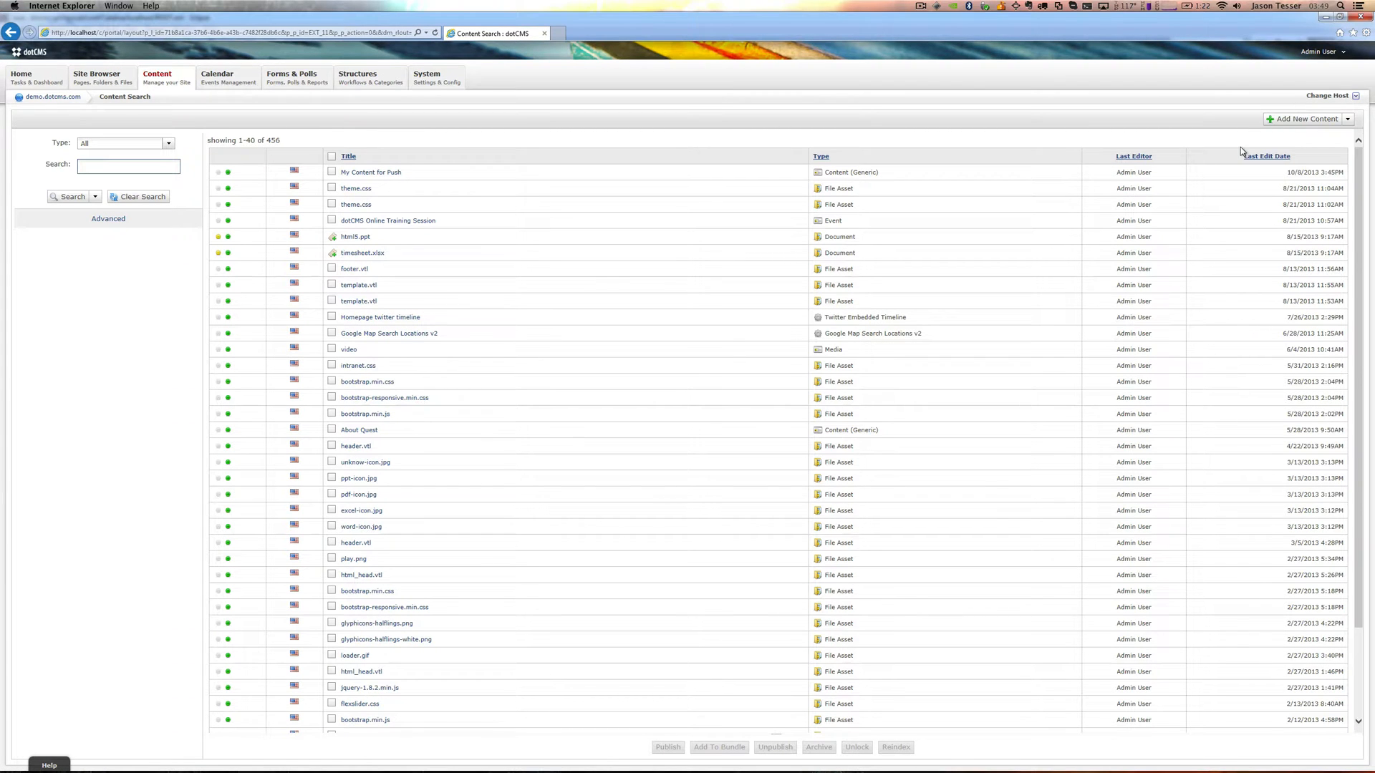
mouse_move(406, 175)
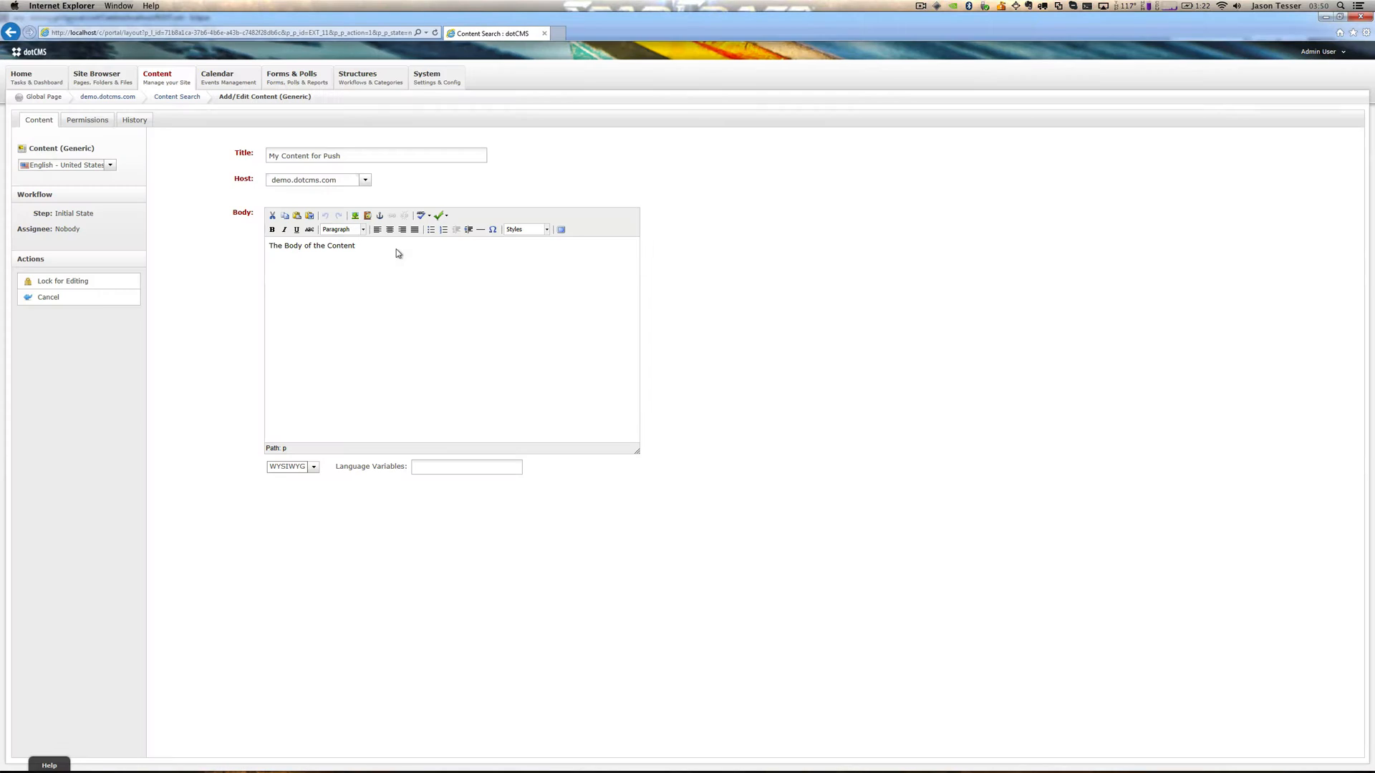
left_click(375, 155)
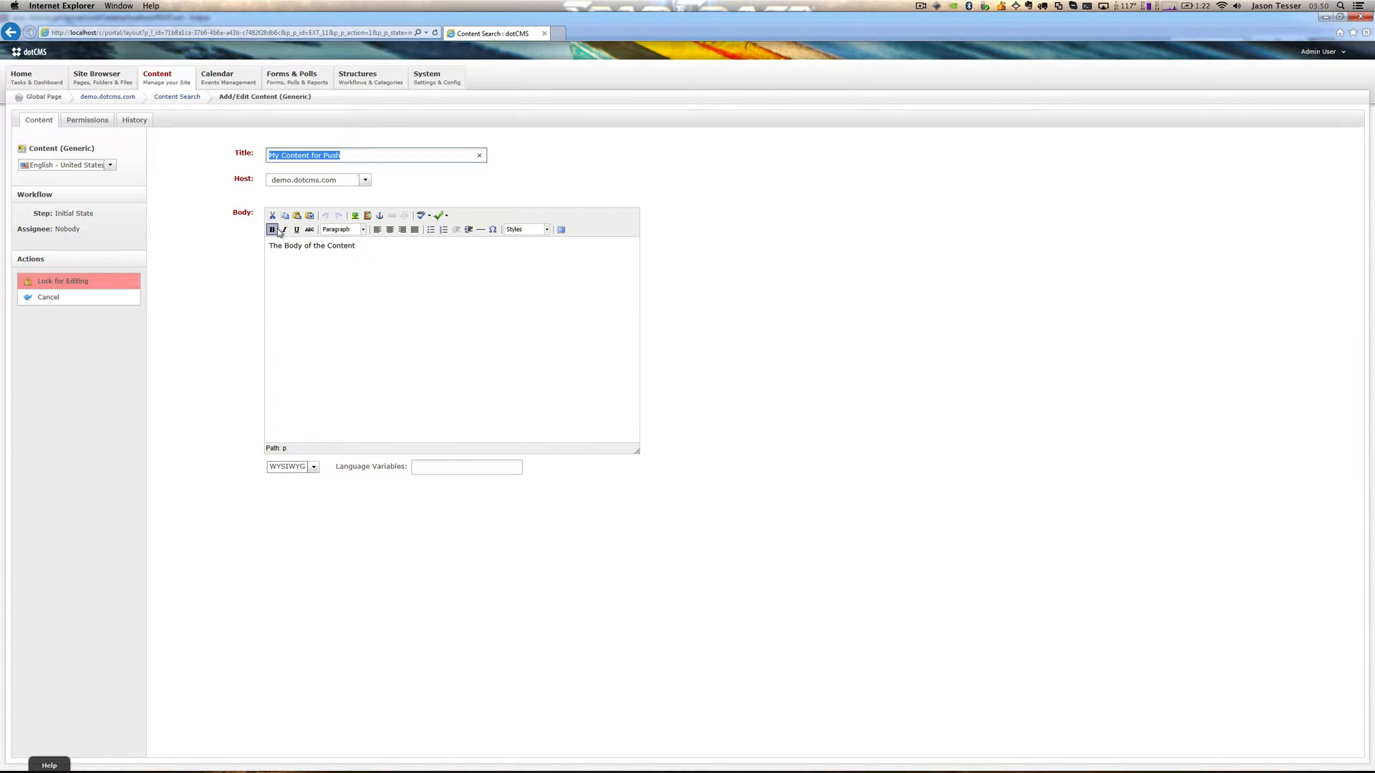
left_click(135, 119)
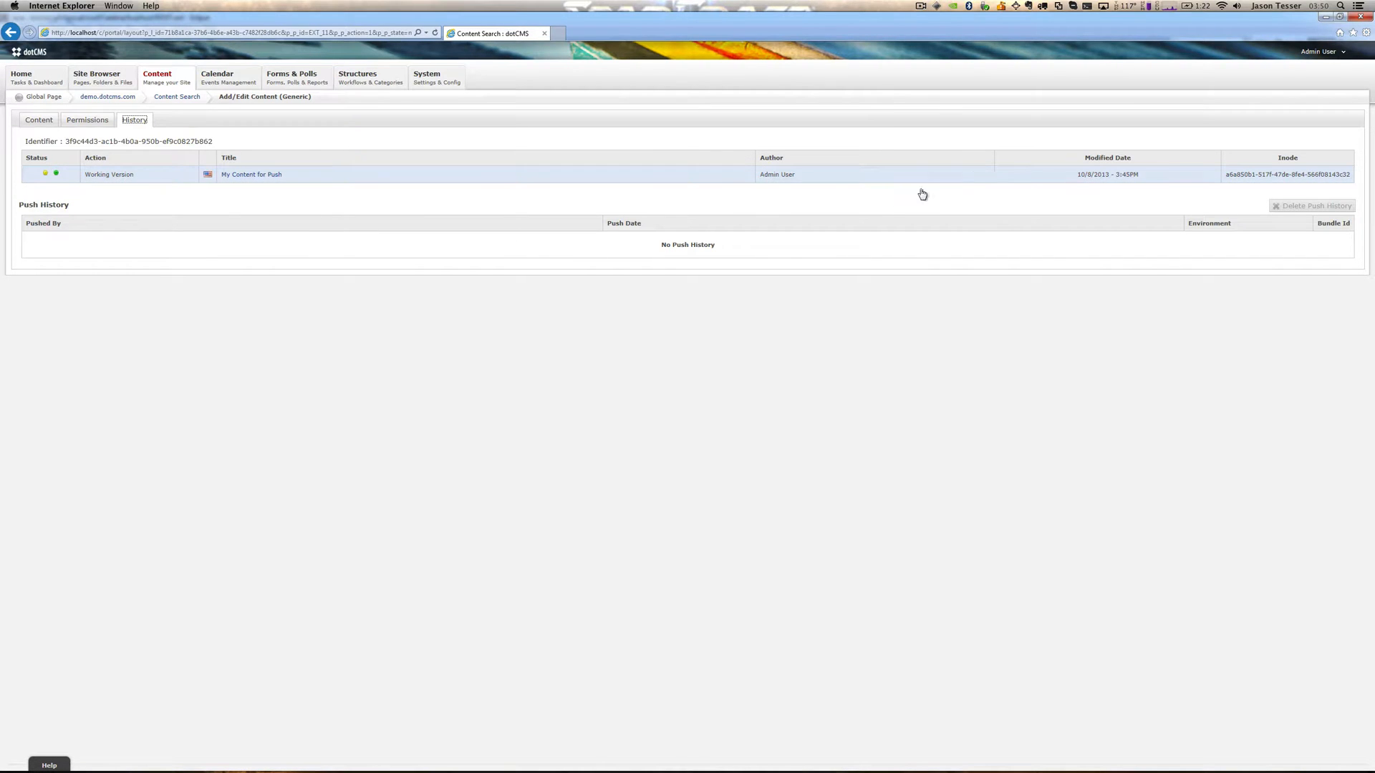
left_click(39, 121)
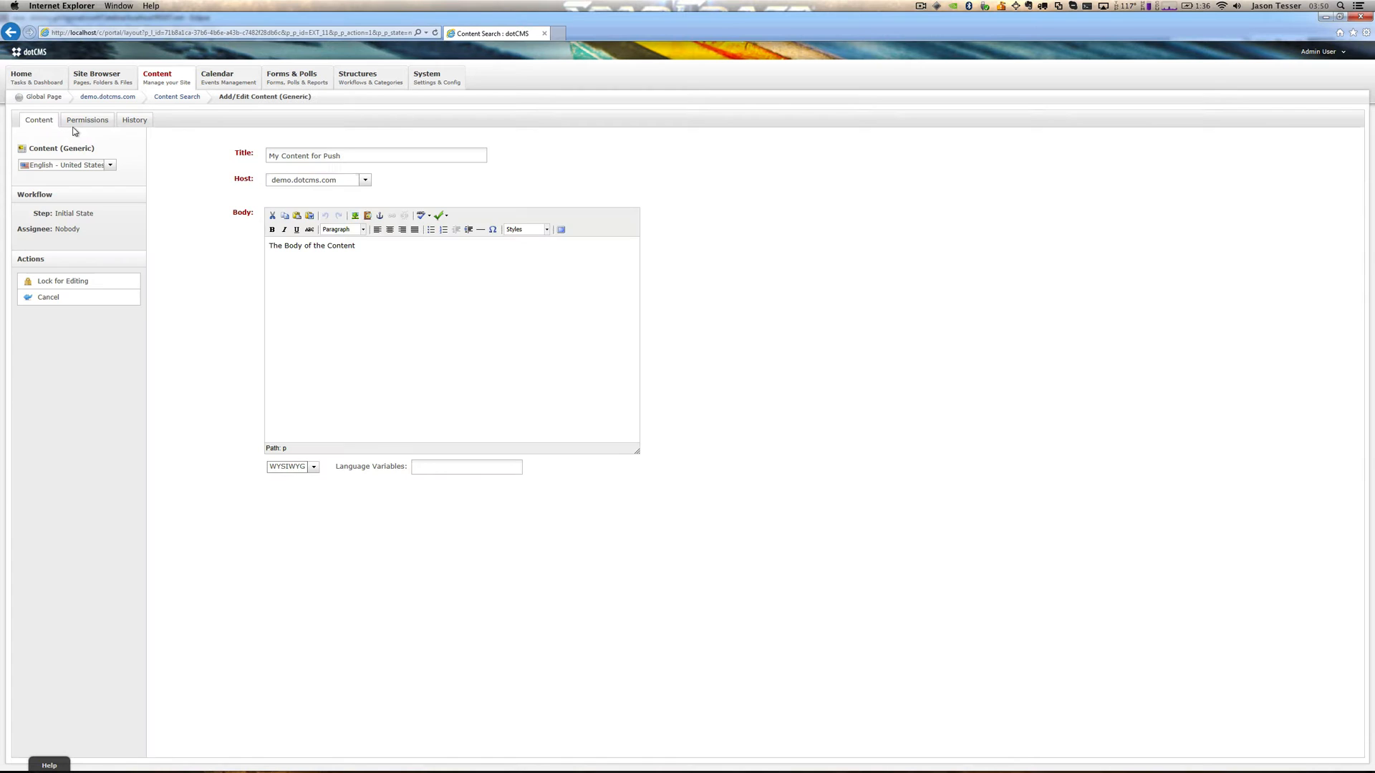
Show the pushed item's Permissions, inherited from demo.dotcms.com with CMS Anonymous listed
left_click(87, 120)
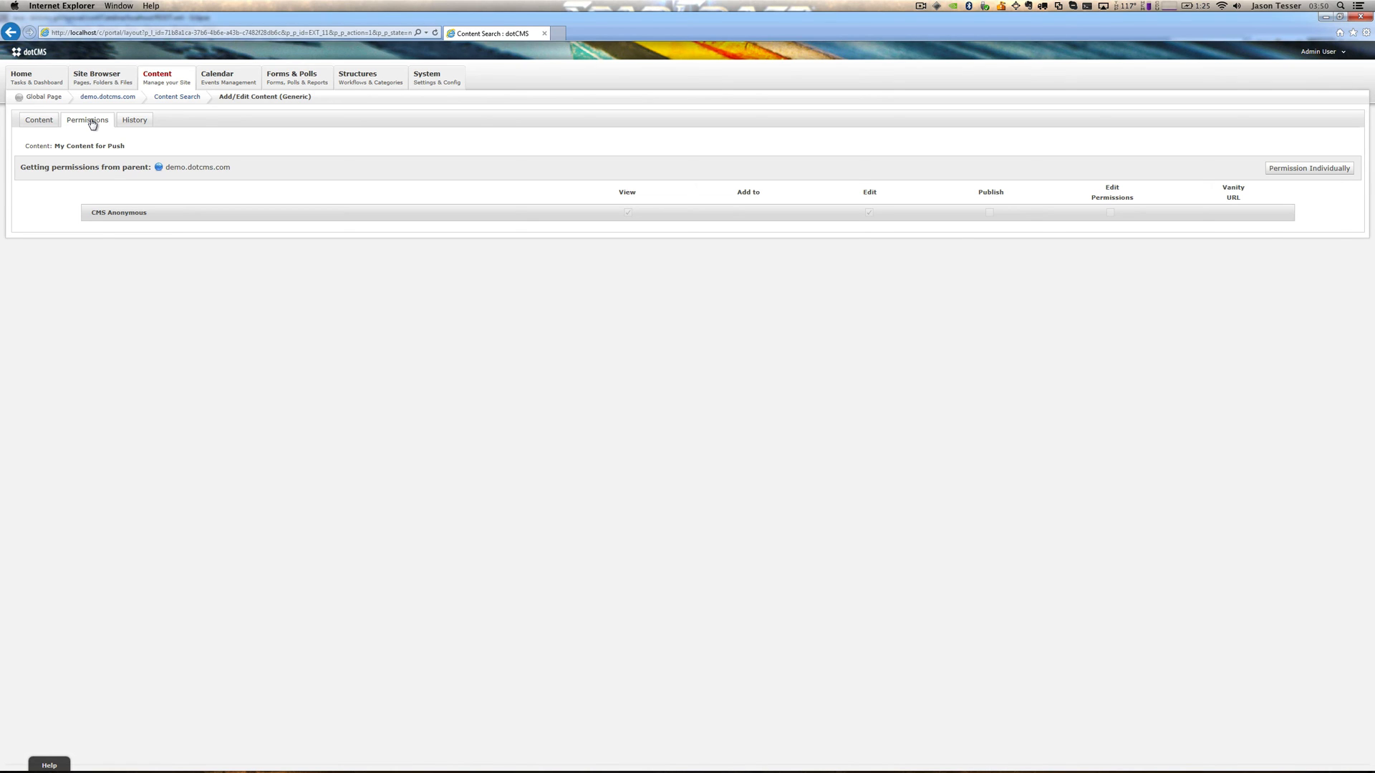
mouse_move(321, 113)
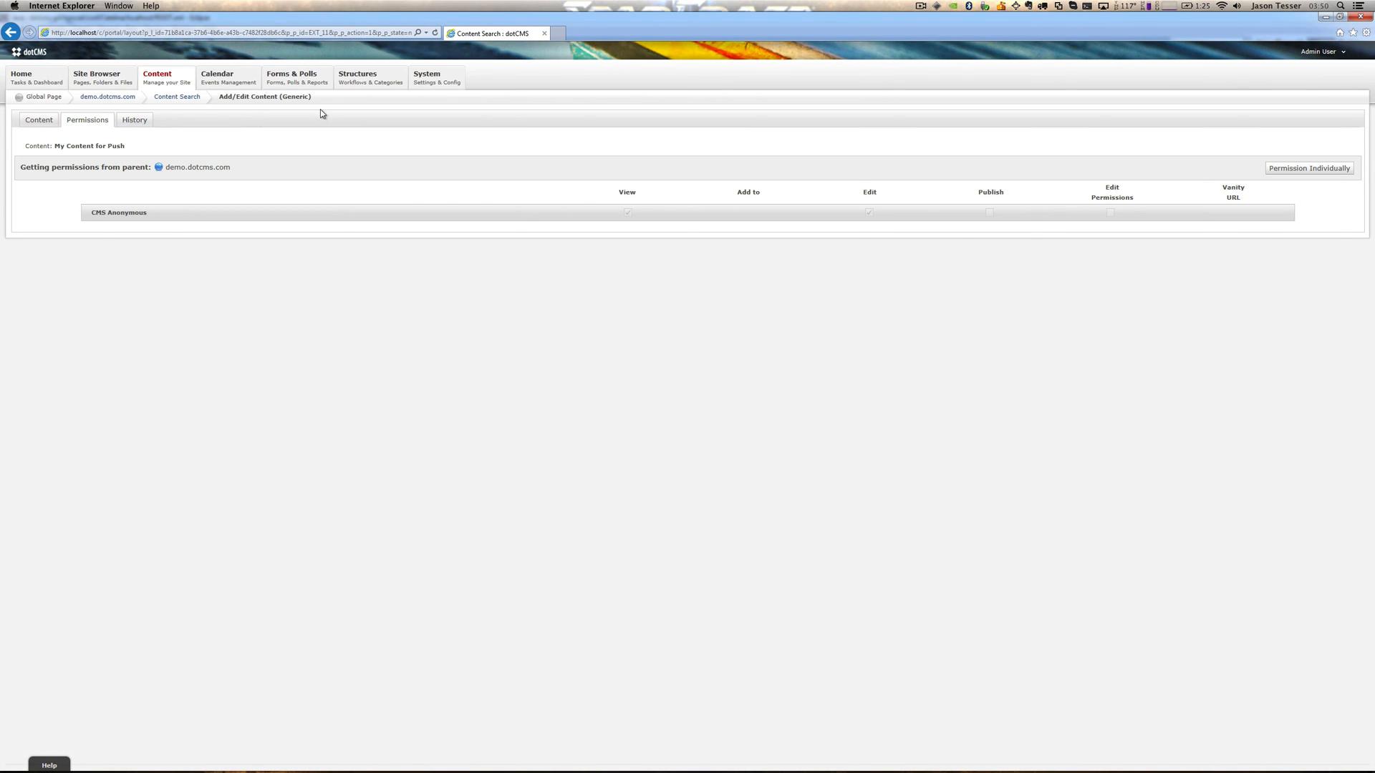